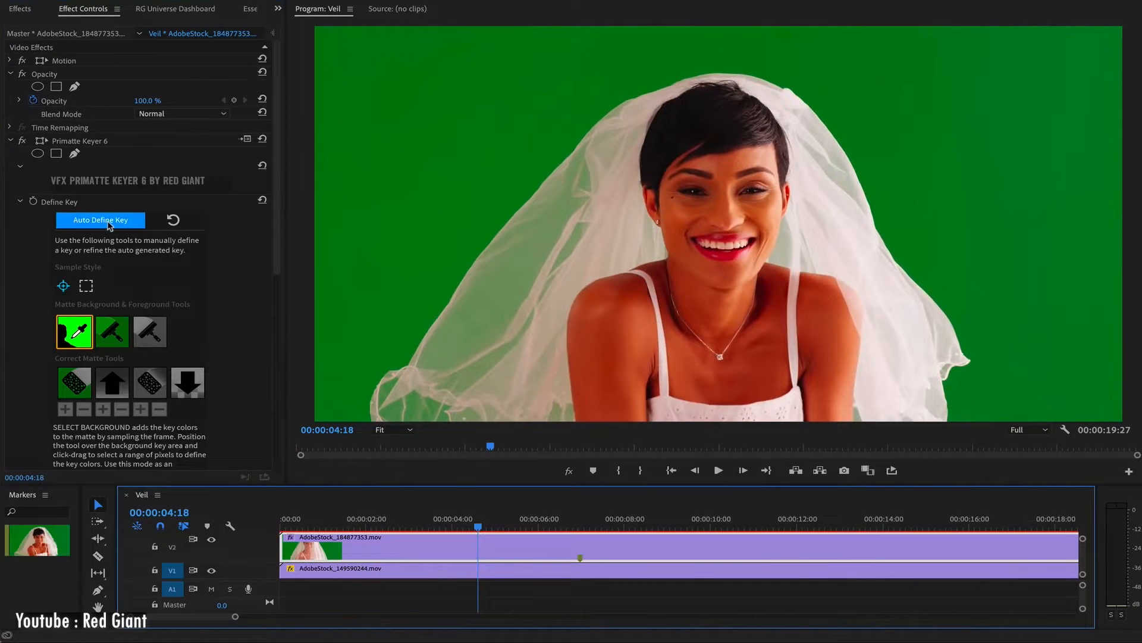
Run Auto Define Key so Primatte Keyer 6 keys the bride's green background automatically
{"action": "left_click", "coordinate": [100, 220]}
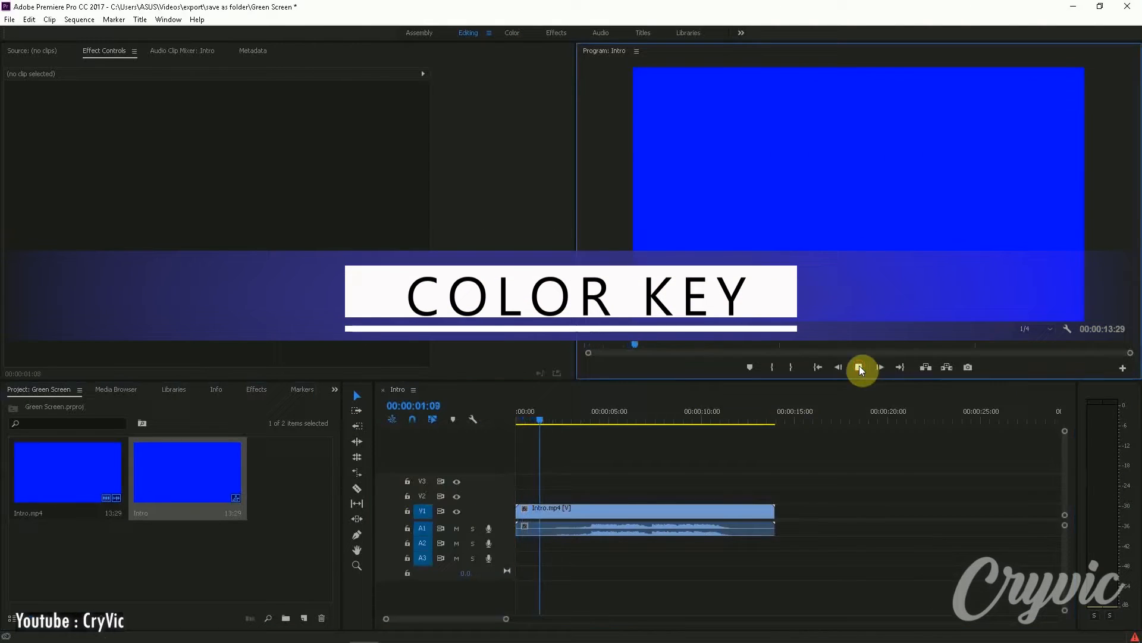
Apply Color Key to the Intro clip with Key Color blue, leaving a black background
{"action": "left_click", "coordinate": [861, 367]}
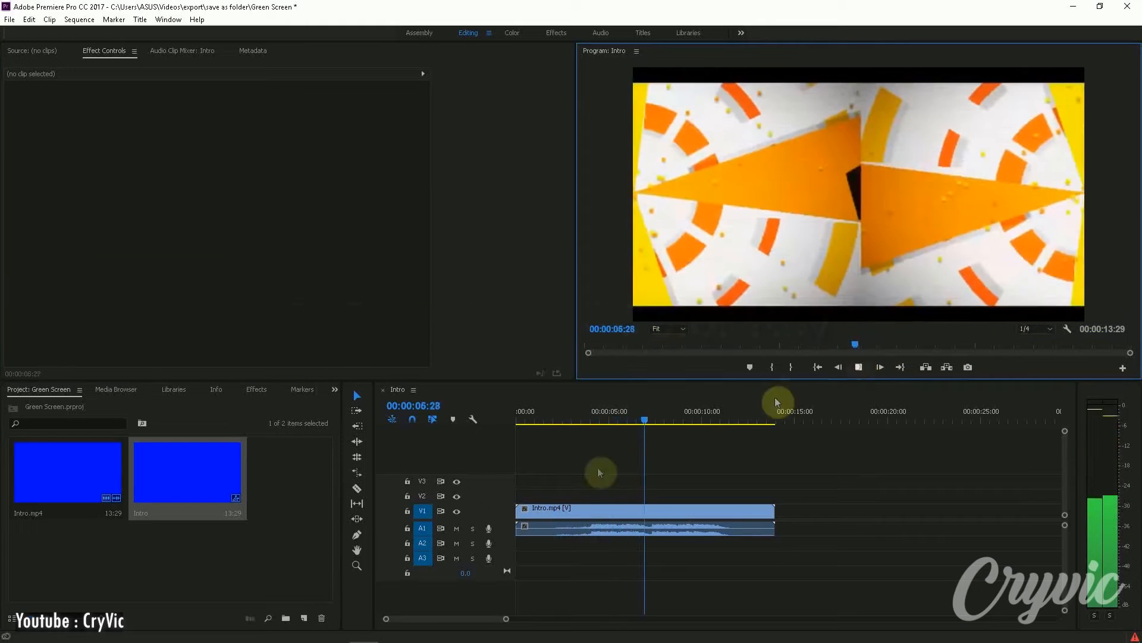
{"action": "left_click", "coordinate": [256, 390]}
{"action": "type", "text": "color ke"}
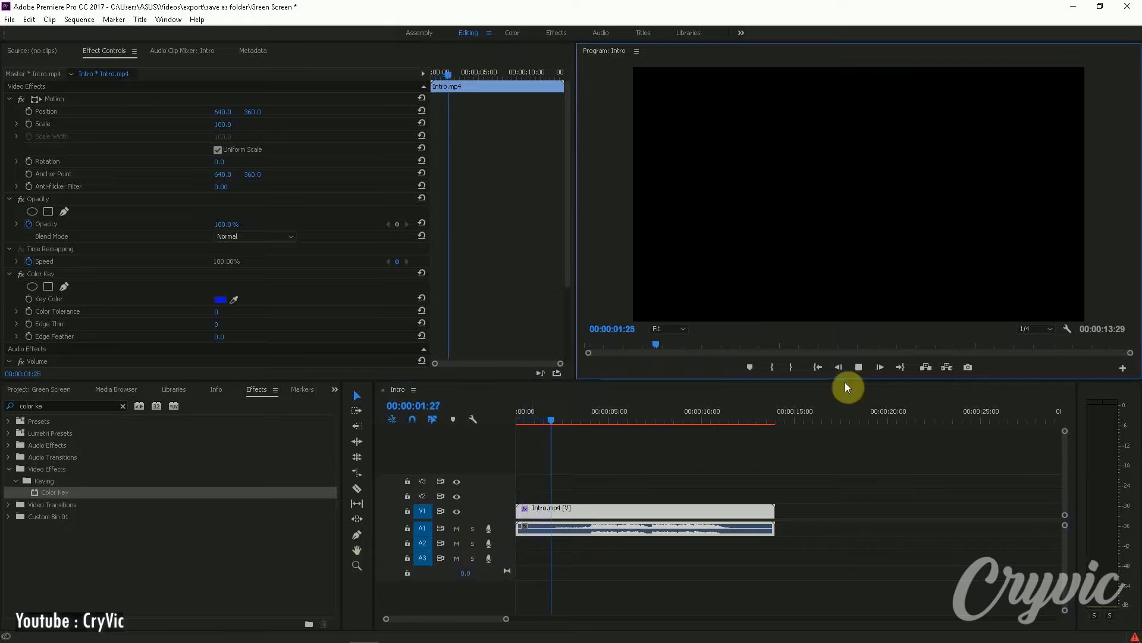
{"action": "left_click", "coordinate": [858, 367]}
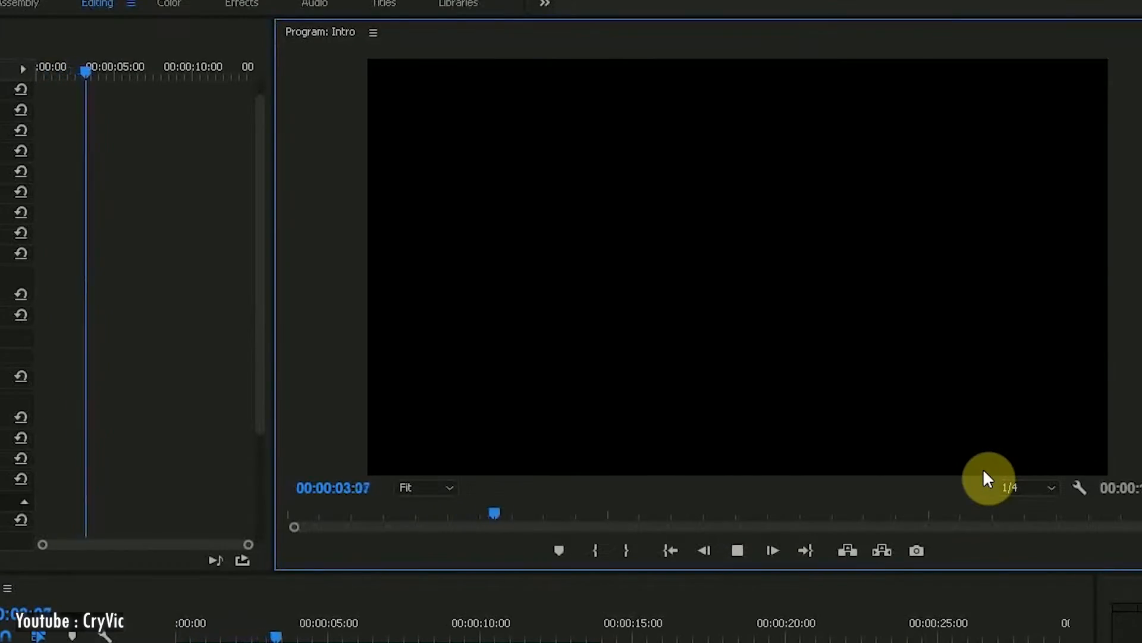
{"action": "left_click", "coordinate": [736, 550]}
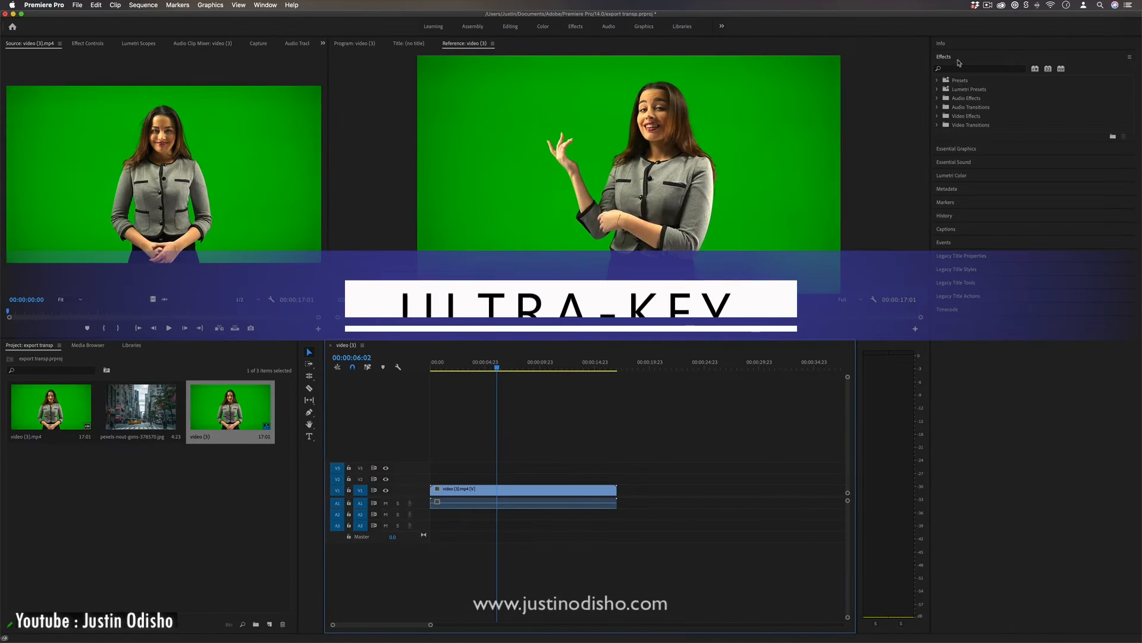
Apply Ultra Key from Video Effects > Keying and eyedrop the presenter's green screen as Key Color
{"action": "left_click", "coordinate": [939, 116]}
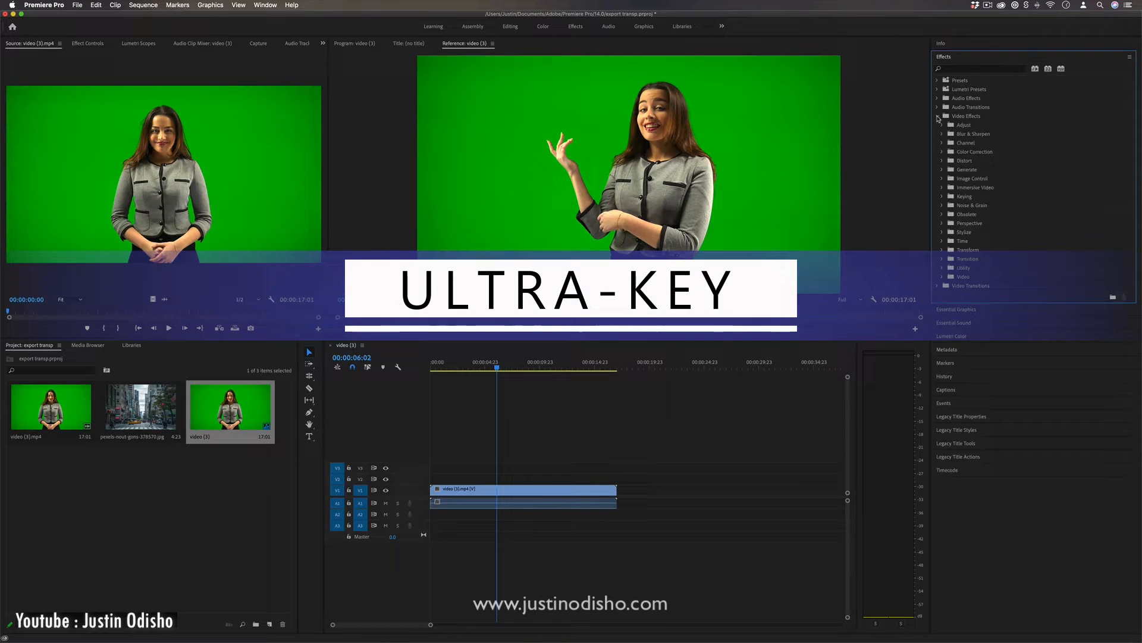
{"action": "left_click", "coordinate": [943, 197]}
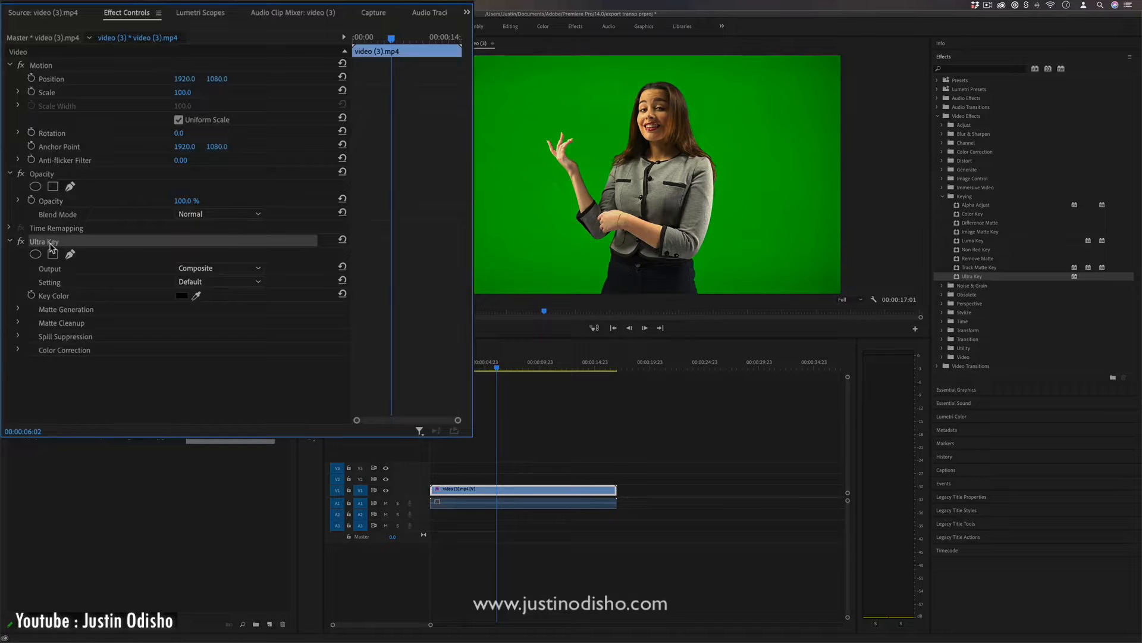
{"action": "left_click", "coordinate": [181, 295]}
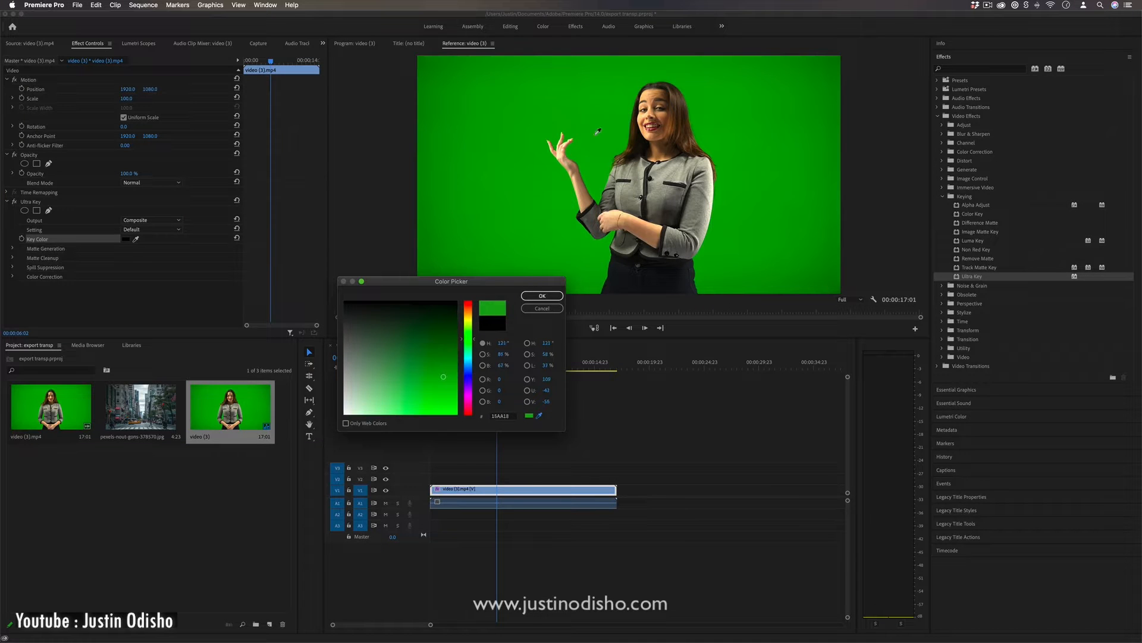
{"action": "left_click", "coordinate": [542, 295]}
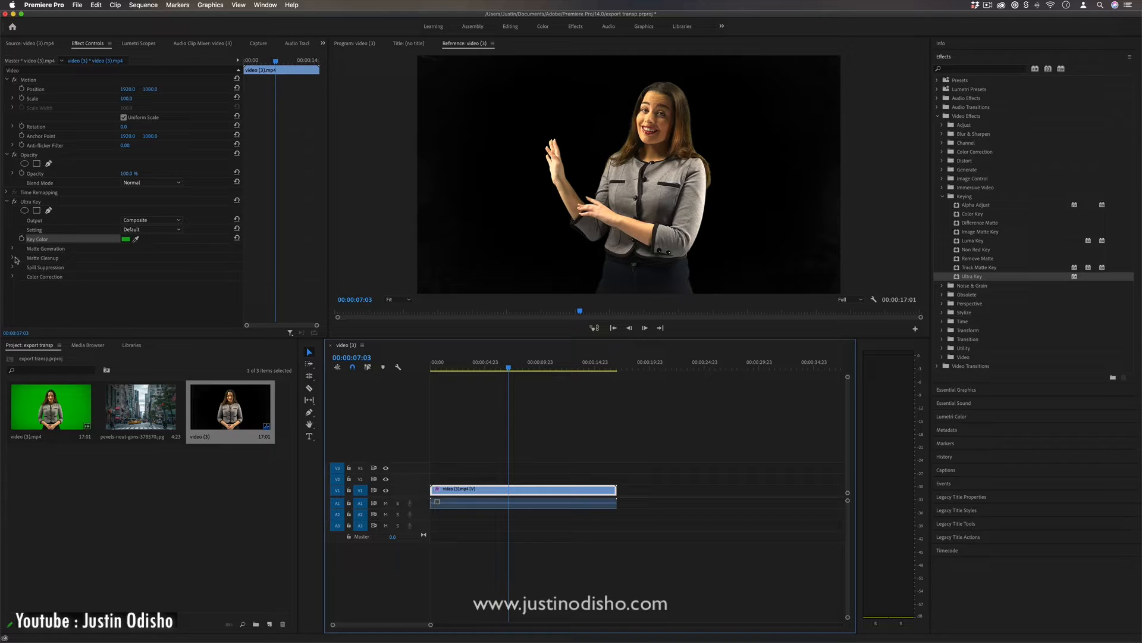
{"action": "left_click", "coordinate": [13, 248]}
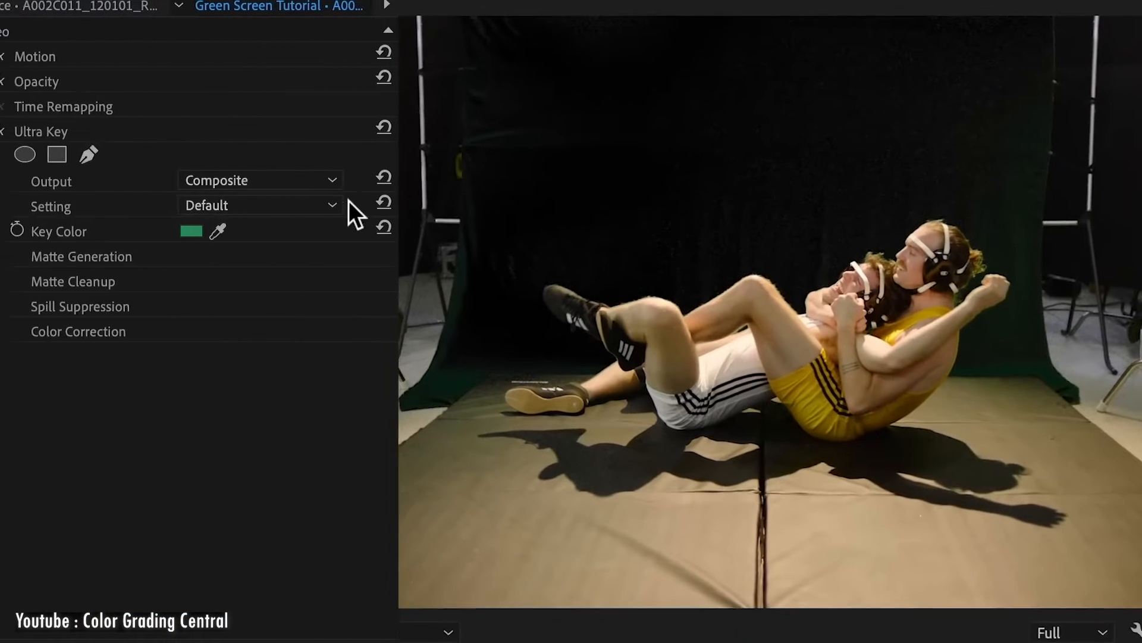
Set Ultra Key Output to Alpha Channel to view the wrestlers' key as a matte
{"action": "left_click", "coordinate": [261, 205]}
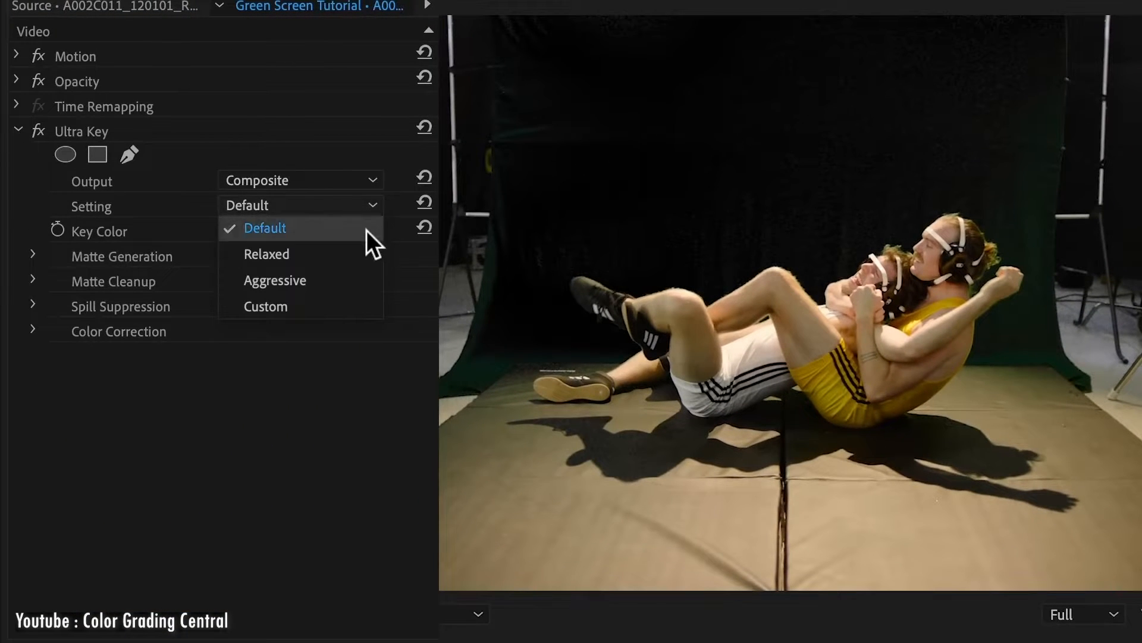
{"action": "left_click", "coordinate": [266, 253]}
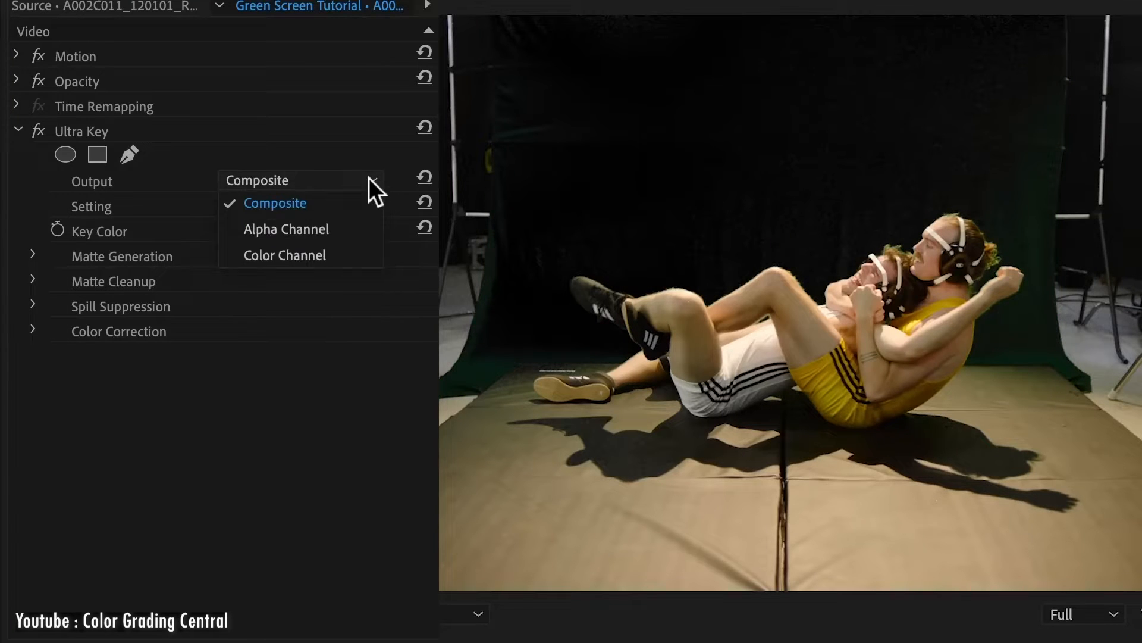
{"action": "left_click", "coordinate": [285, 228]}
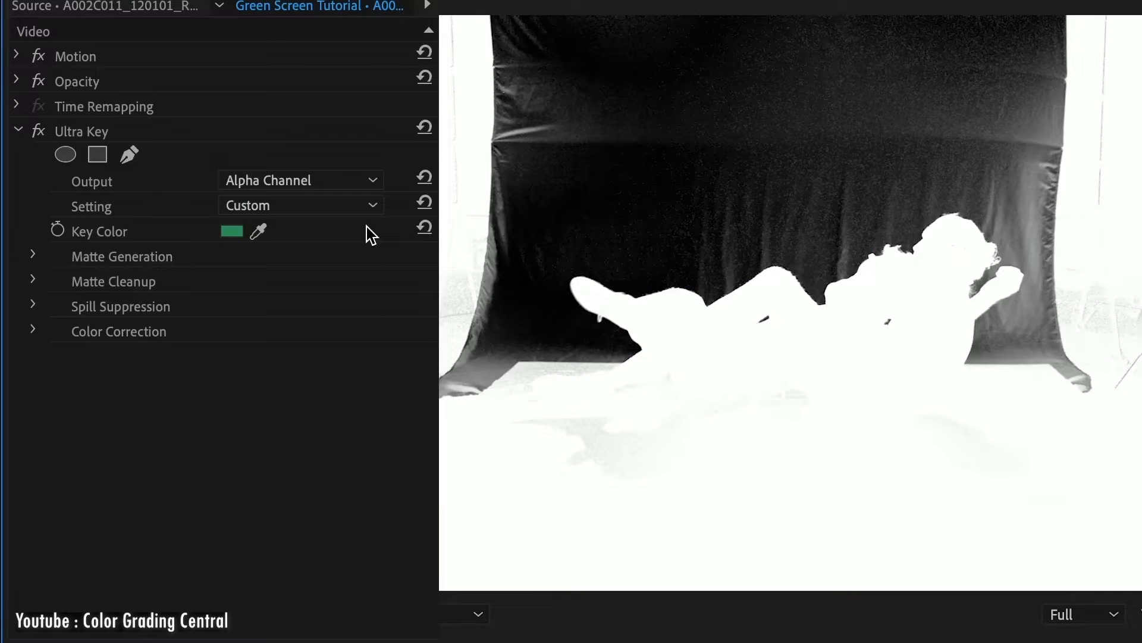
Tune Matte Generation and Matte Cleanup, adjusting the mid point to darken the background
{"action": "left_click", "coordinate": [34, 256]}
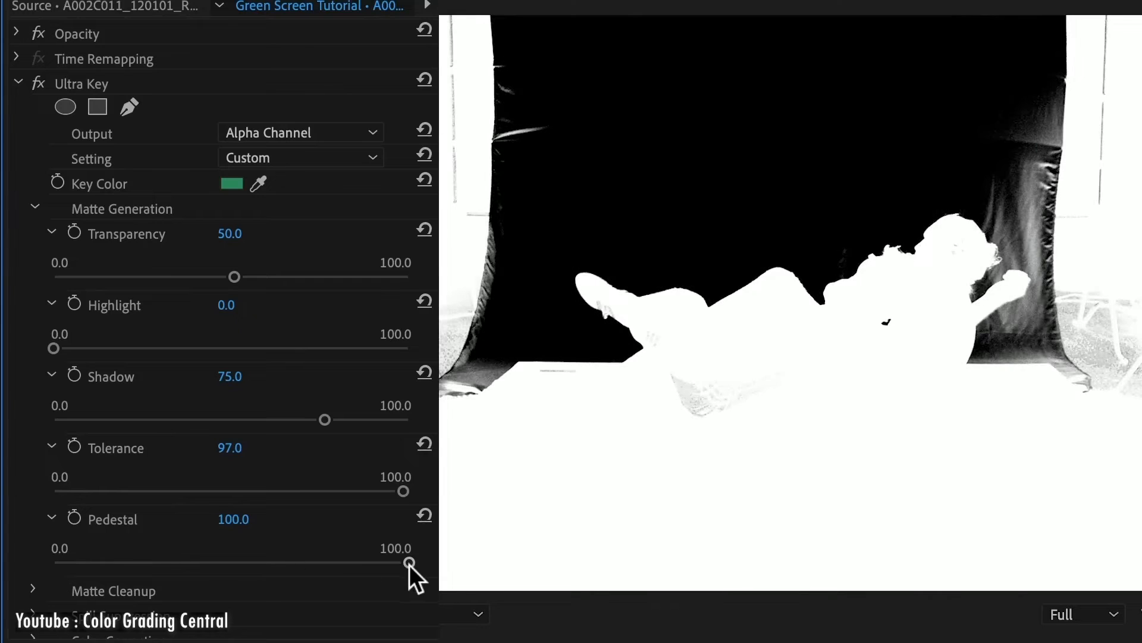
{"action": "left_click", "coordinate": [33, 206]}
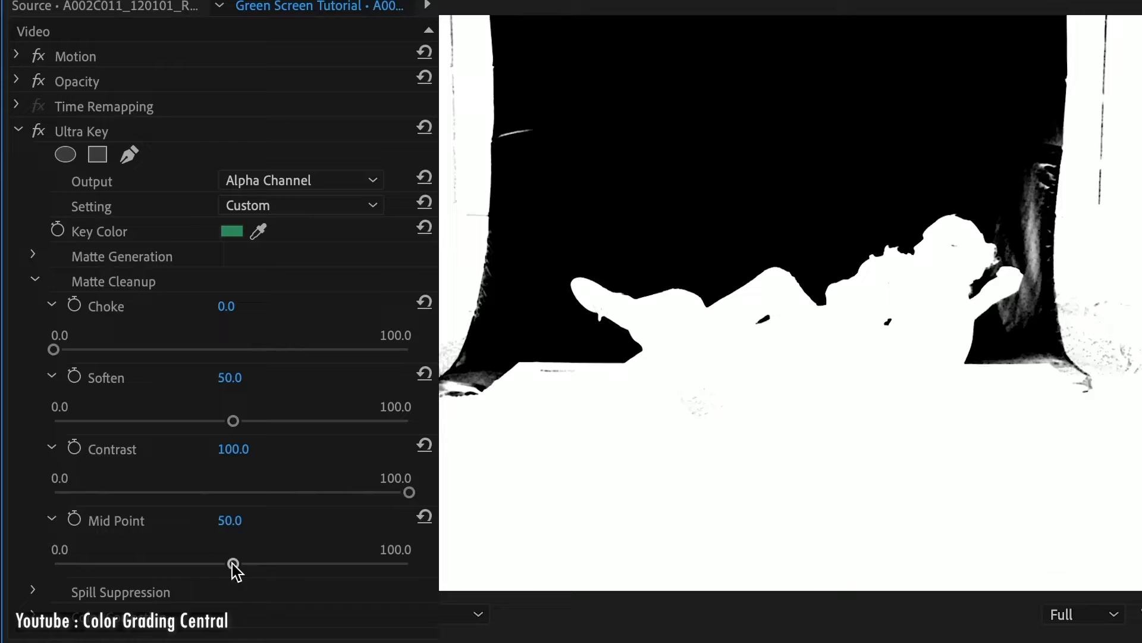
{"action": "left_click", "coordinate": [299, 179]}
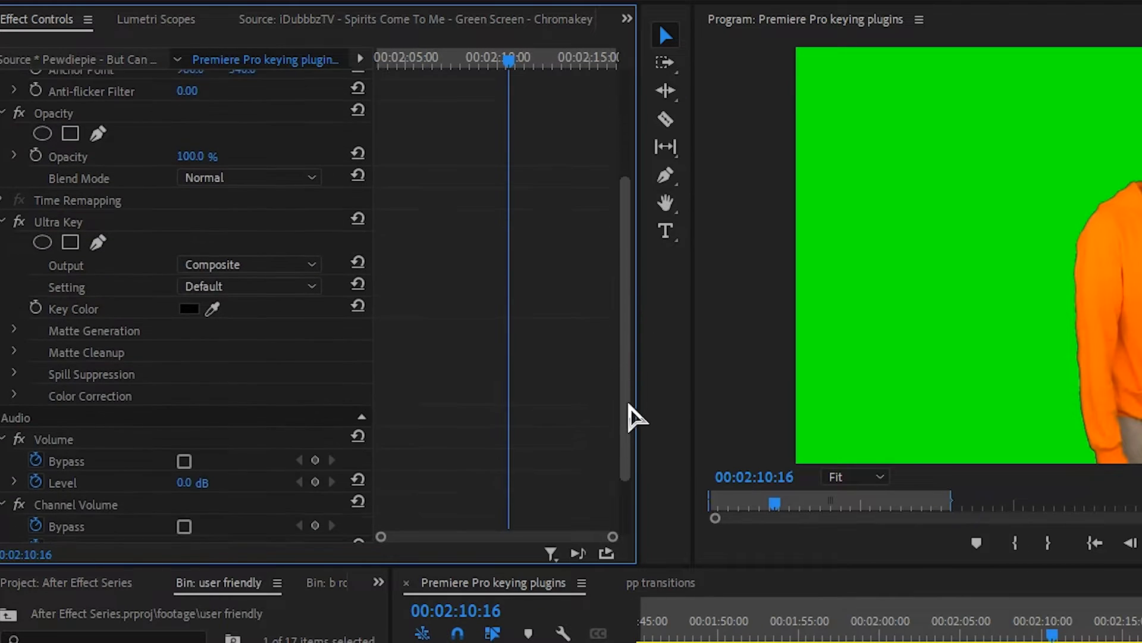
View the orange-hoodie man's Ultra Key as an Alpha Channel matte
{"action": "scroll", "scroll_direction": "down", "scroll_amount": 3}
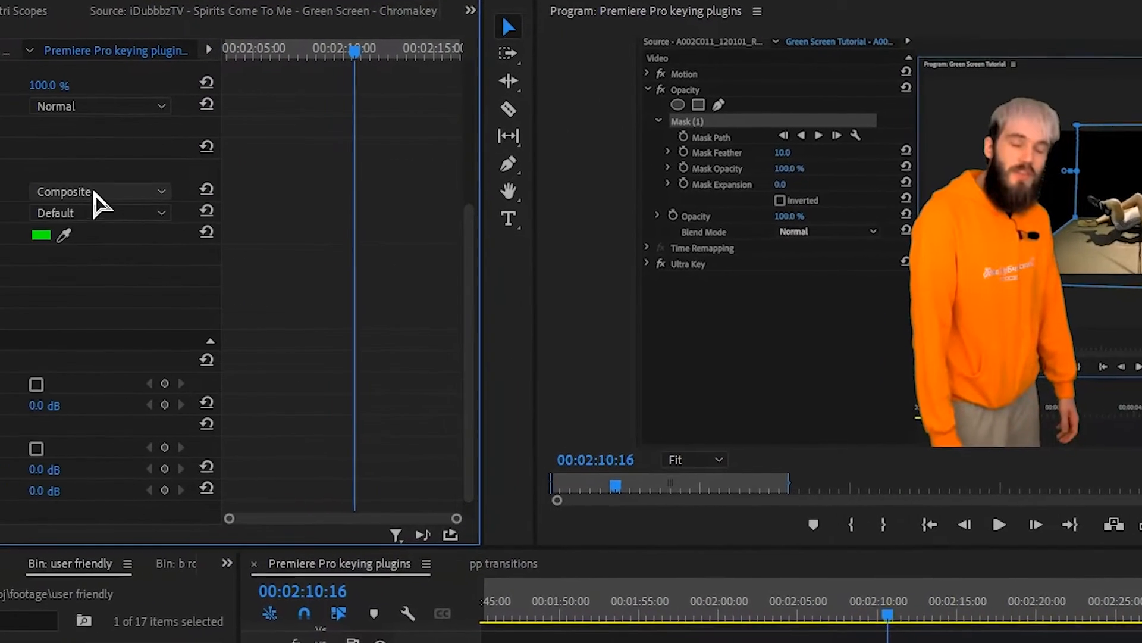
{"action": "left_click", "coordinate": [99, 191]}
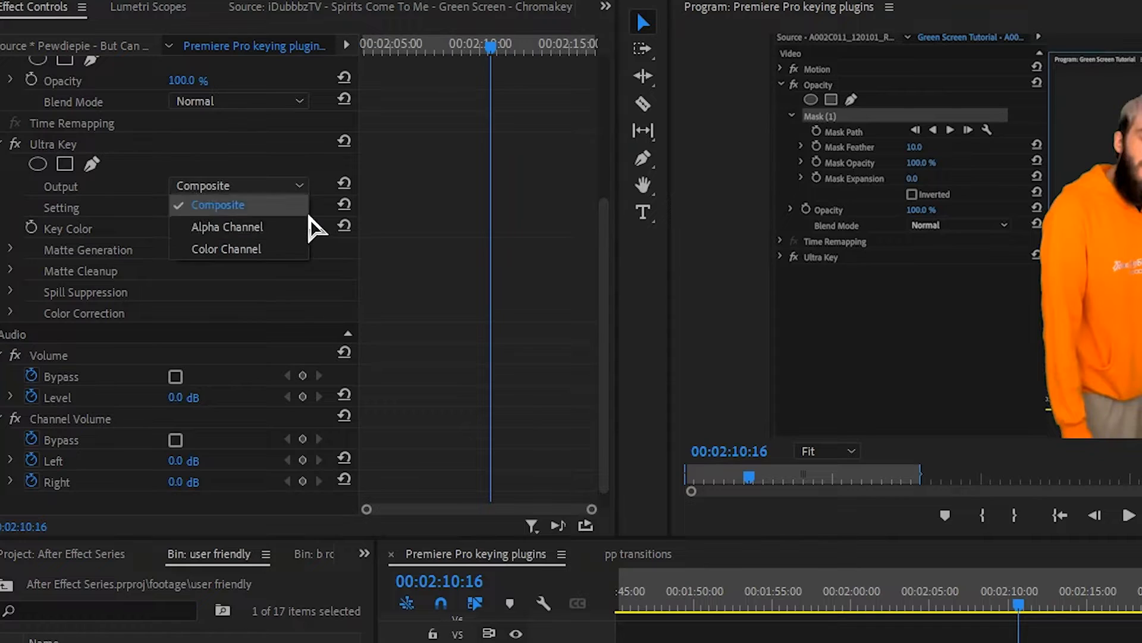
{"action": "left_click", "coordinate": [226, 226]}
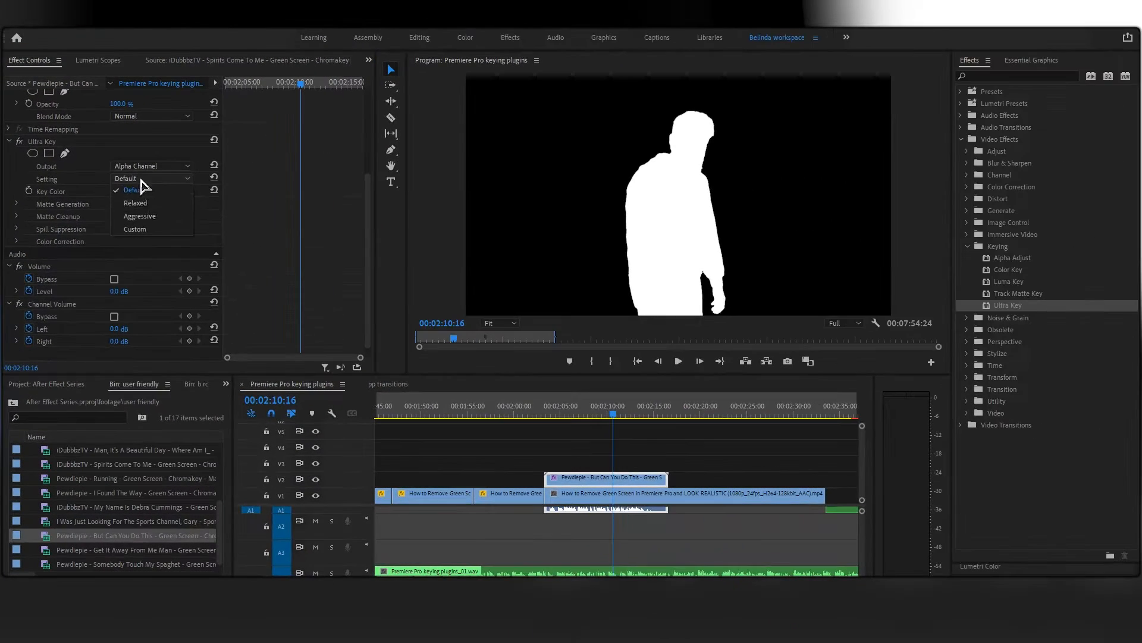
Apply the Aggressive key setting and review the result earlier in the sequence
{"action": "left_click", "coordinate": [134, 228]}
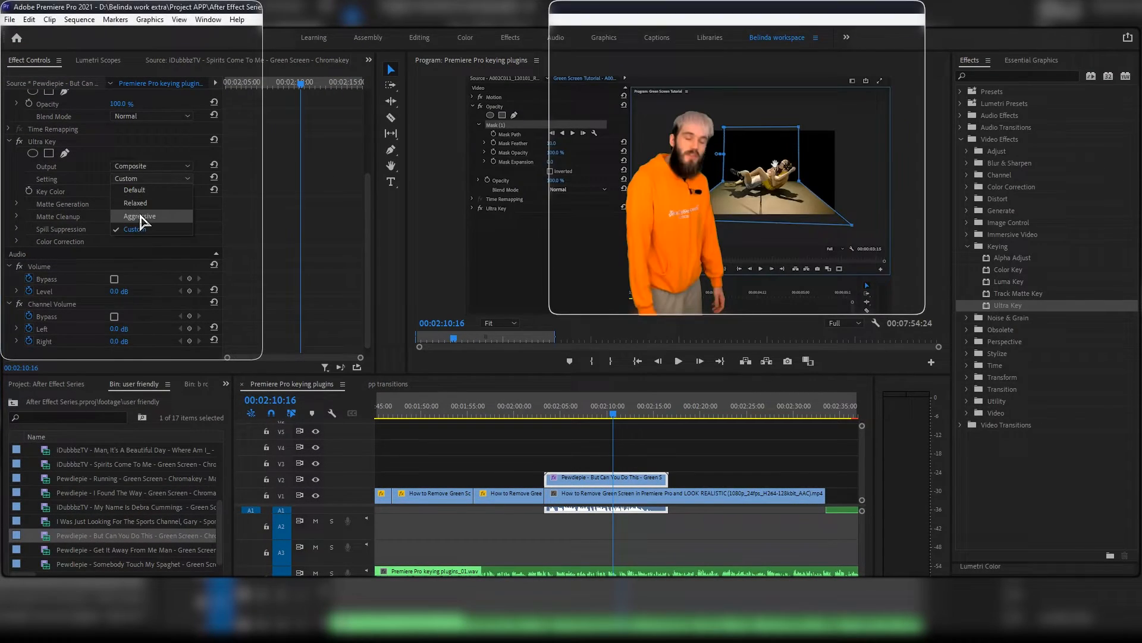
{"action": "left_click", "coordinate": [138, 215]}
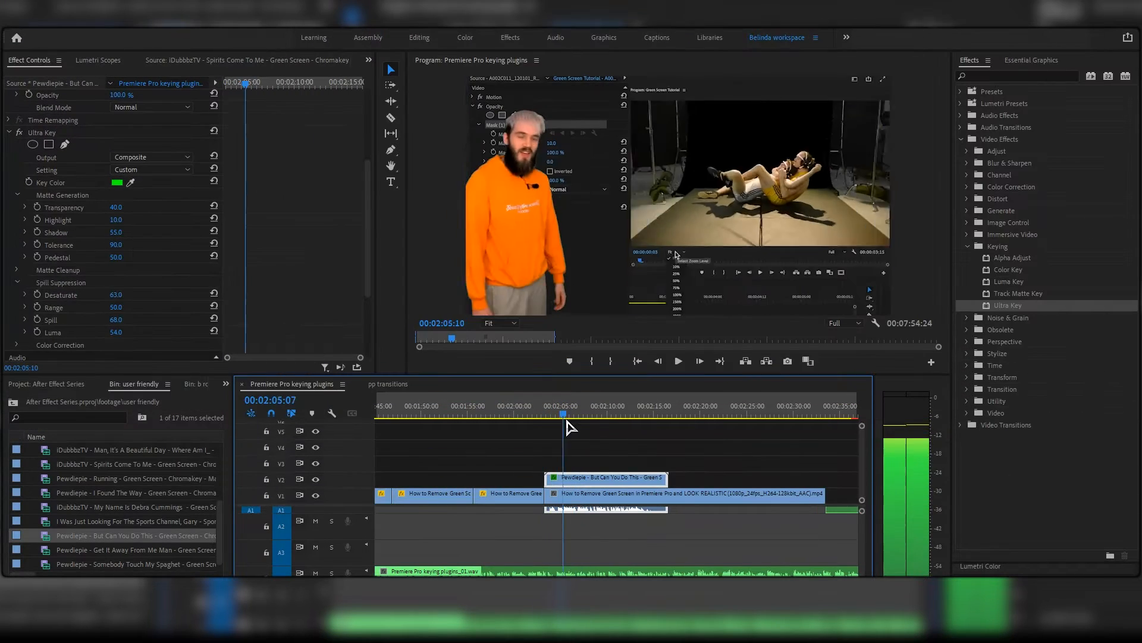
{"action": "left_click", "coordinate": [640, 414]}
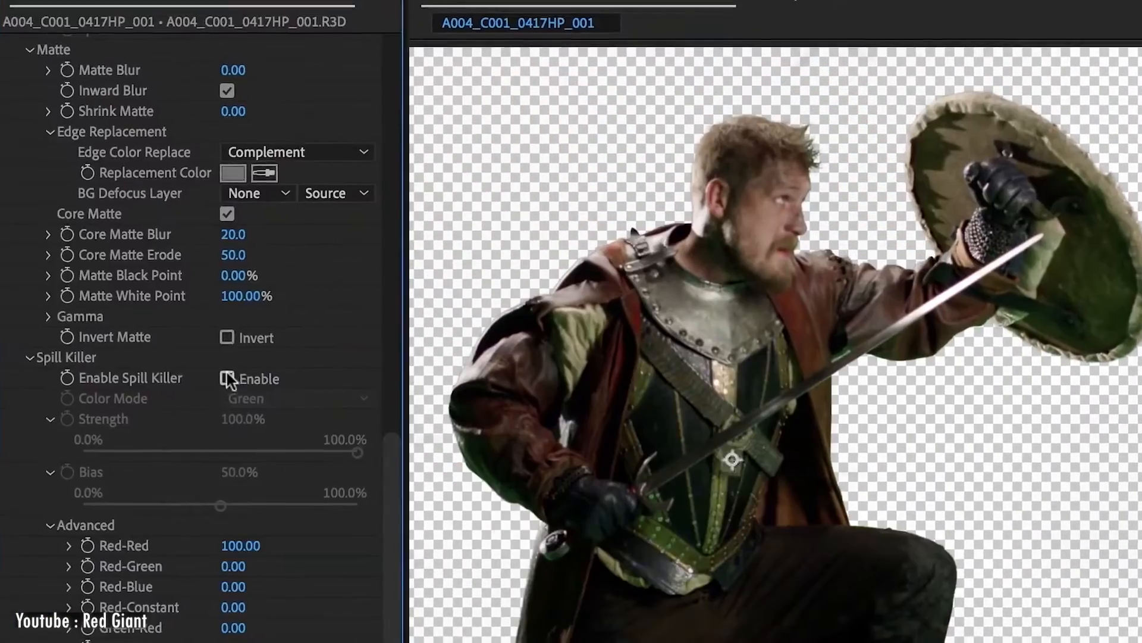
Enable Spill Killer on the knight footage and refine the edge settings for the spaceship composite
{"action": "left_click", "coordinate": [227, 379]}
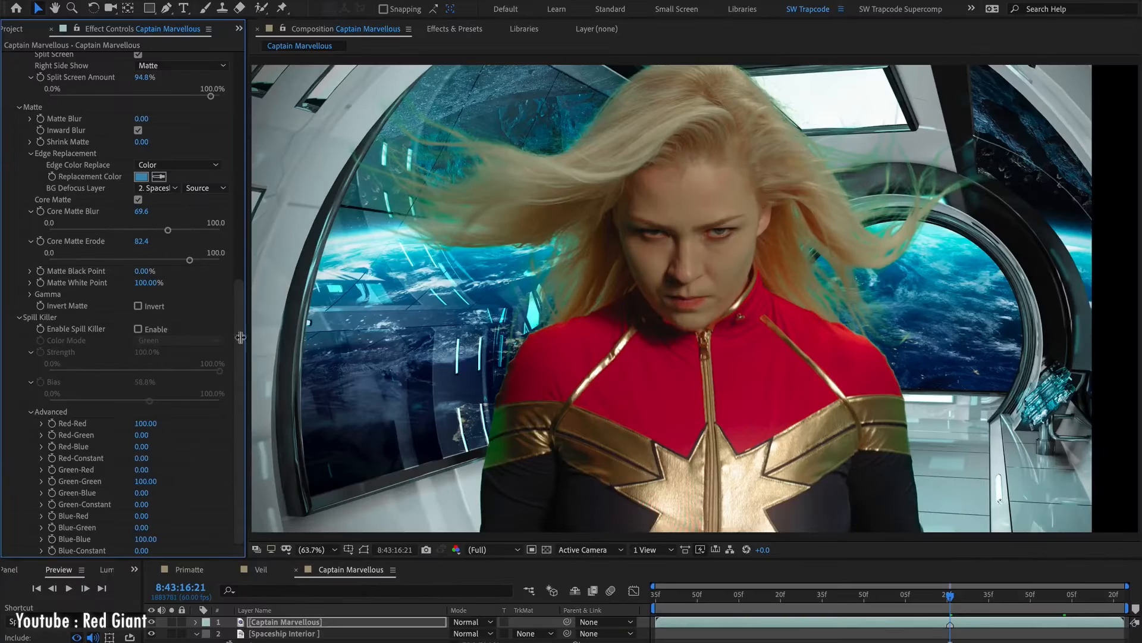
{"action": "left_click", "coordinate": [138, 329]}
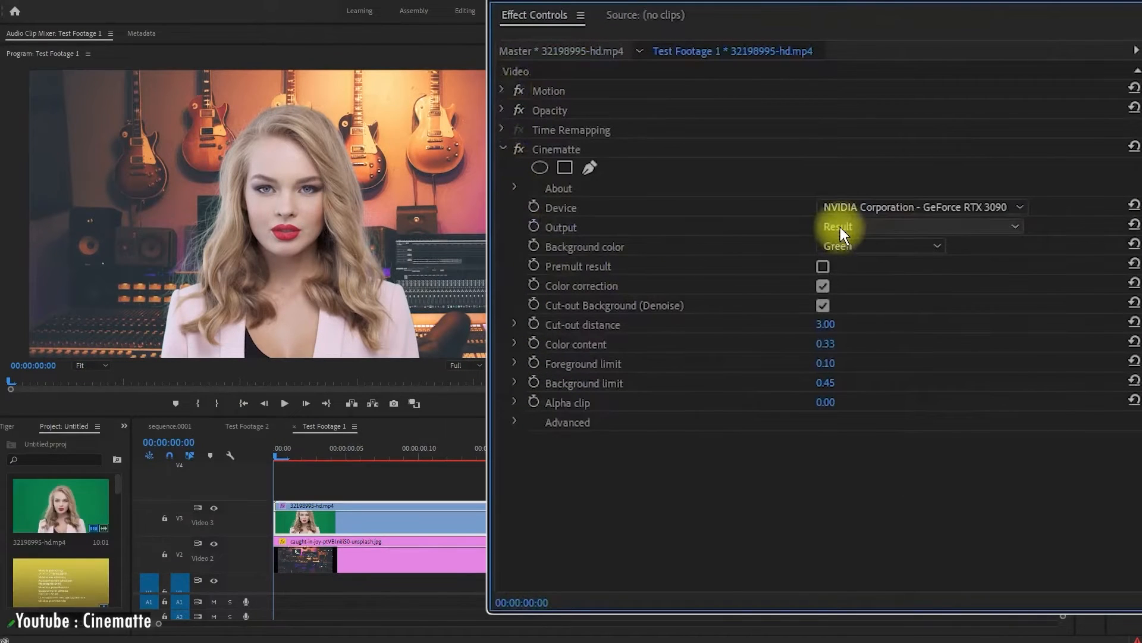
Preview Cinematte's clean plate and denoised source outputs, then return to the composite
{"action": "left_click", "coordinate": [916, 226]}
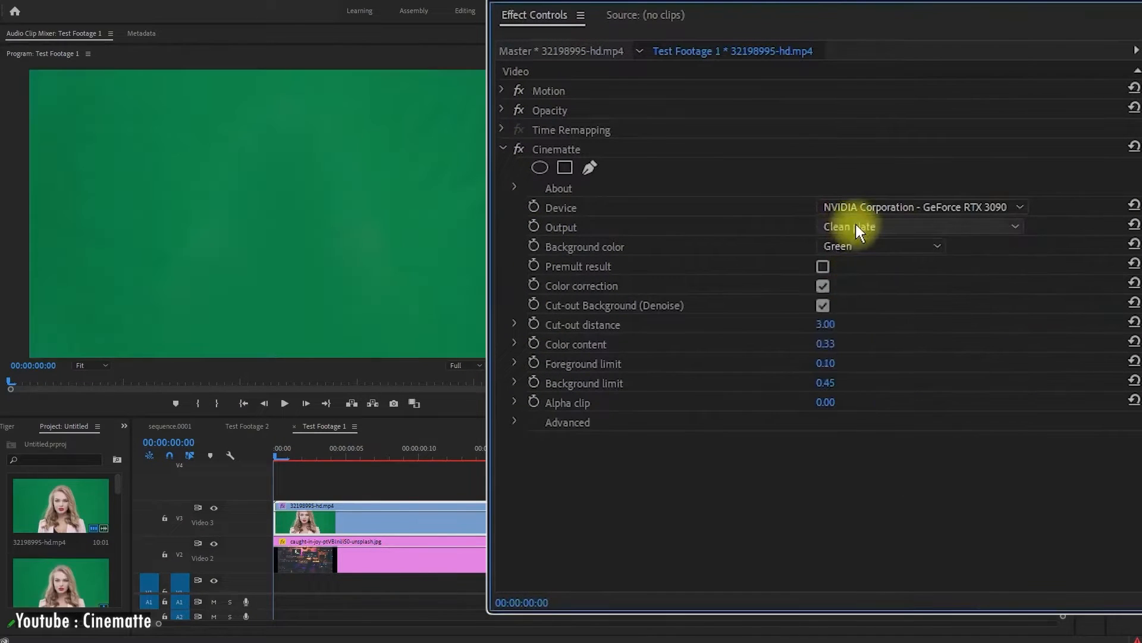
{"action": "left_click", "coordinate": [918, 227]}
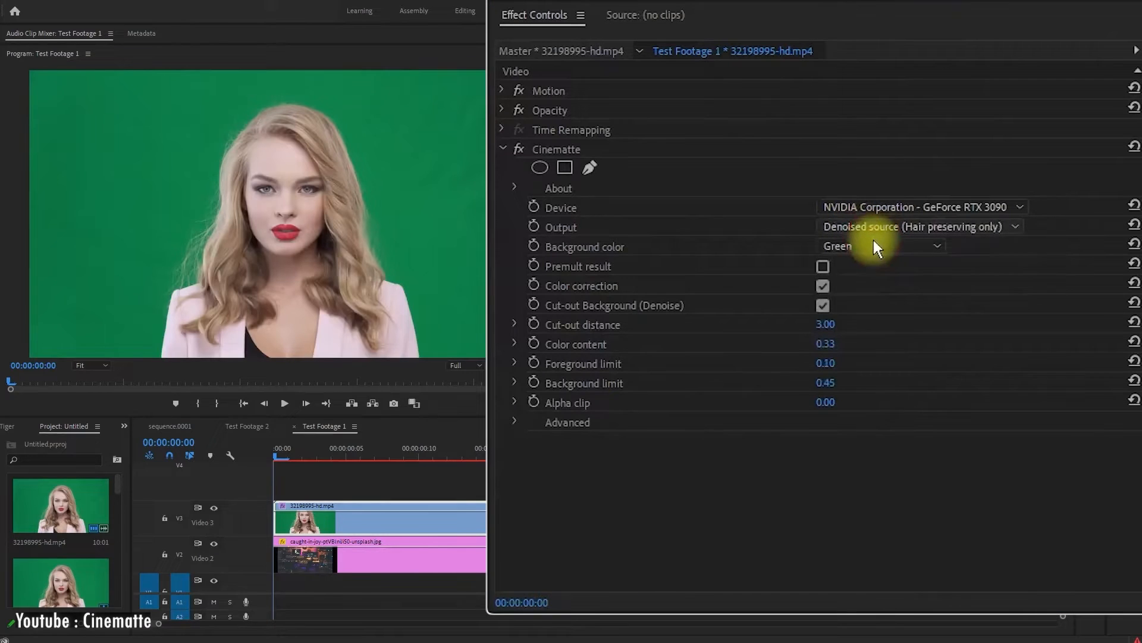
{"action": "left_click", "coordinate": [917, 226]}
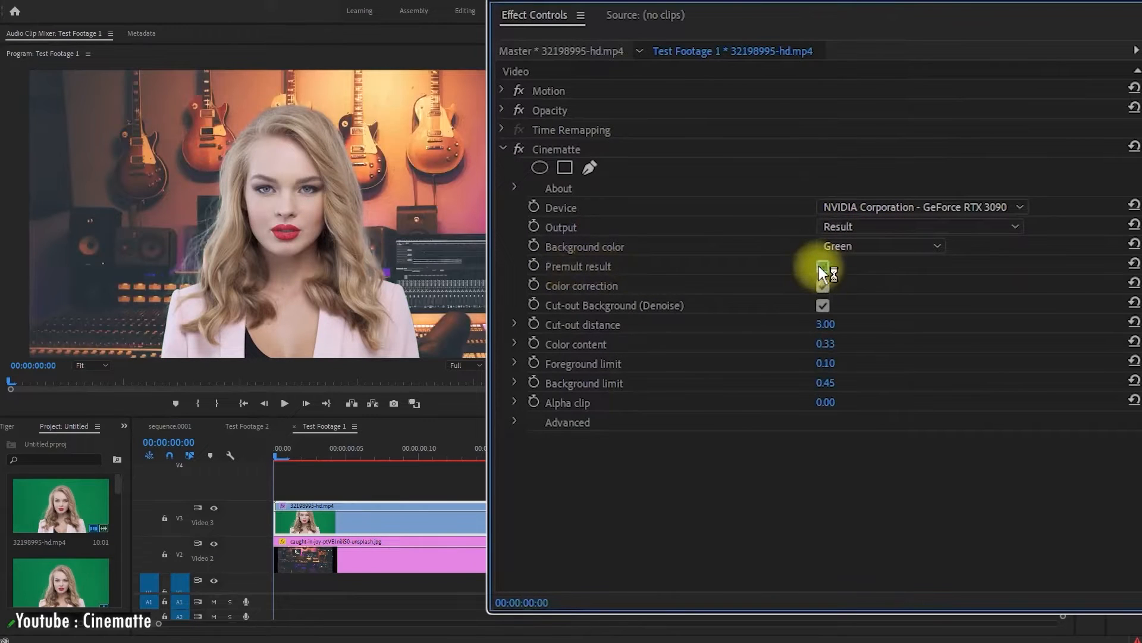
Toggle Premult result and turn off Color correction in the Cinematte key
{"action": "left_click", "coordinate": [821, 265]}
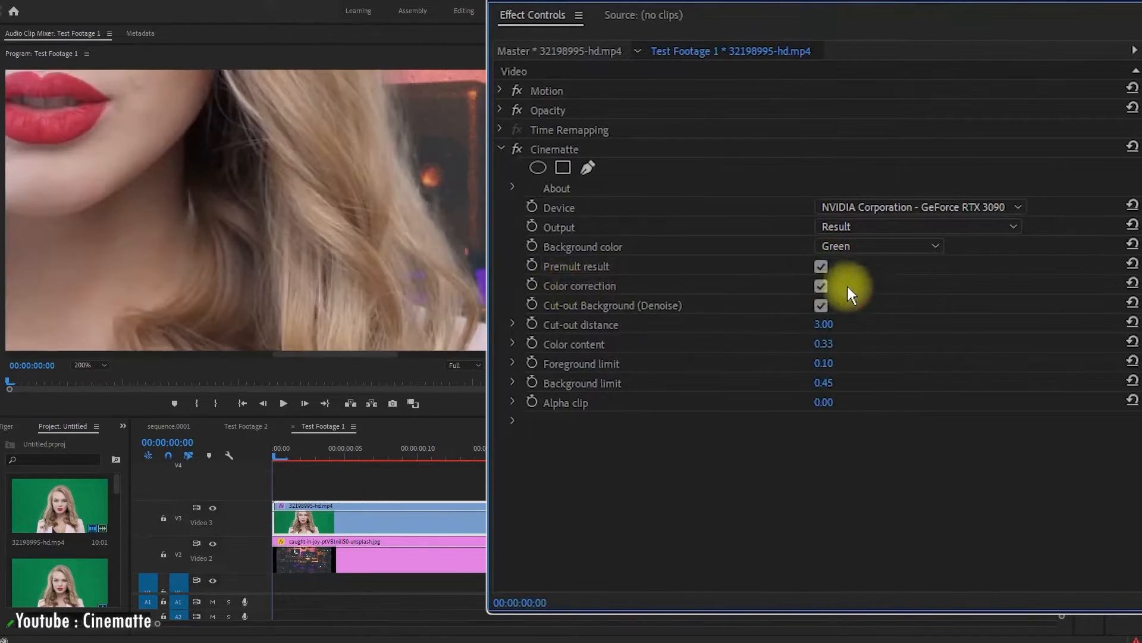
{"action": "left_click", "coordinate": [819, 286]}
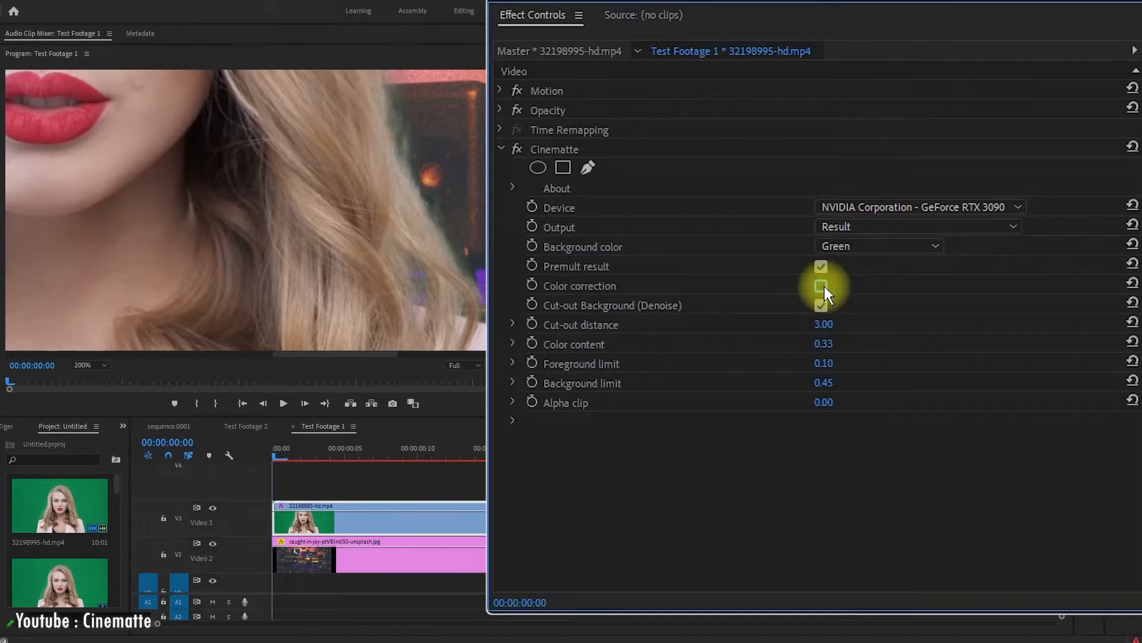
{"action": "left_click", "coordinate": [821, 266]}
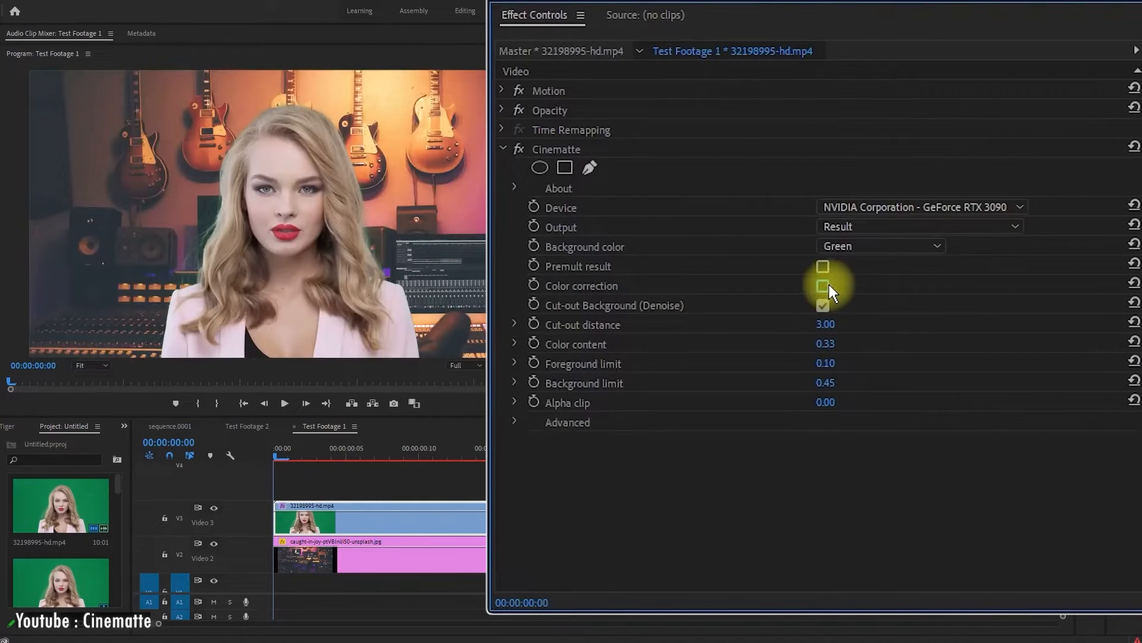
Browse Cinematte's Output mode list for Test Footage 2
{"action": "left_click", "coordinate": [920, 226]}
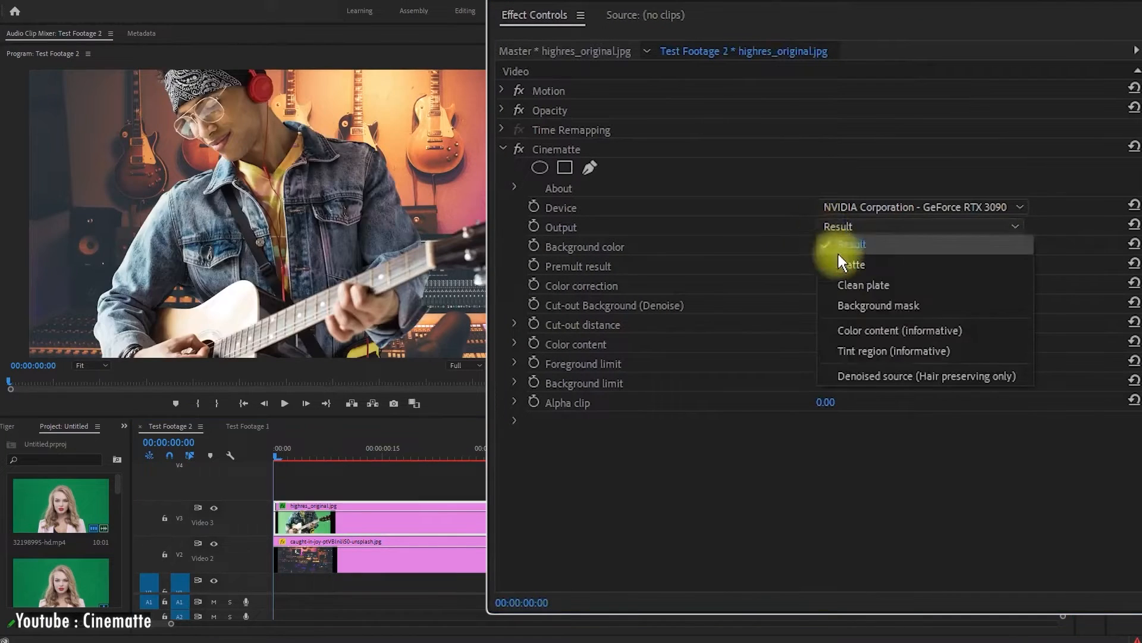
{"action": "left_click", "coordinate": [849, 264]}
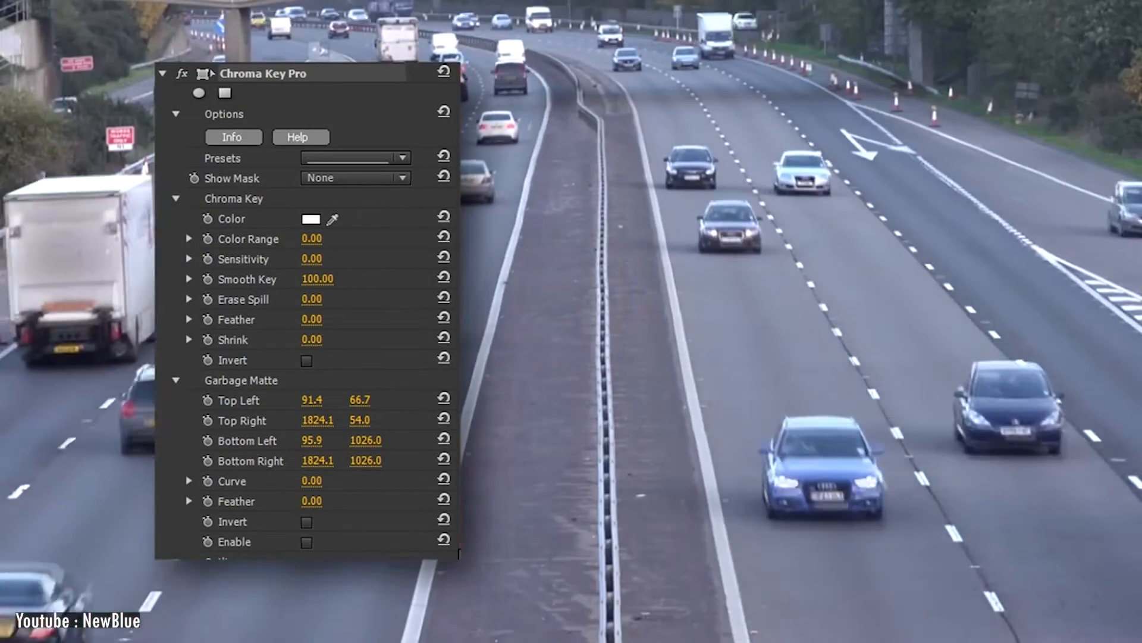
Eyedrop the presenter's green and set Chroma Key Pro Color Range 86, Sensitivity 38
{"action": "left_click", "coordinate": [354, 158]}
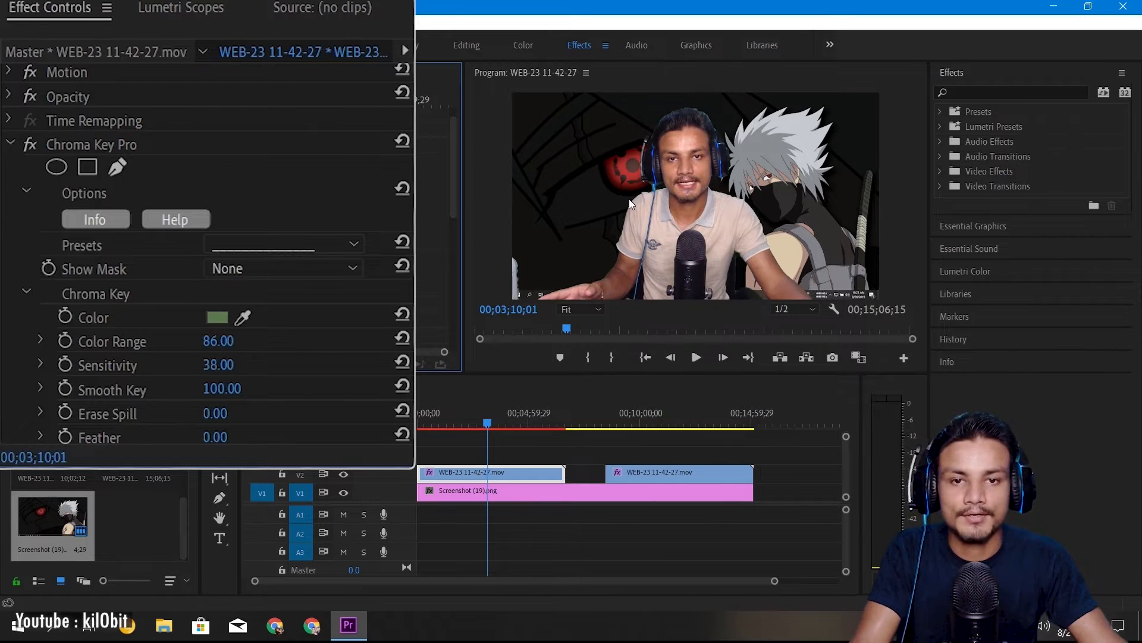
{"action": "left_click", "coordinate": [284, 267]}
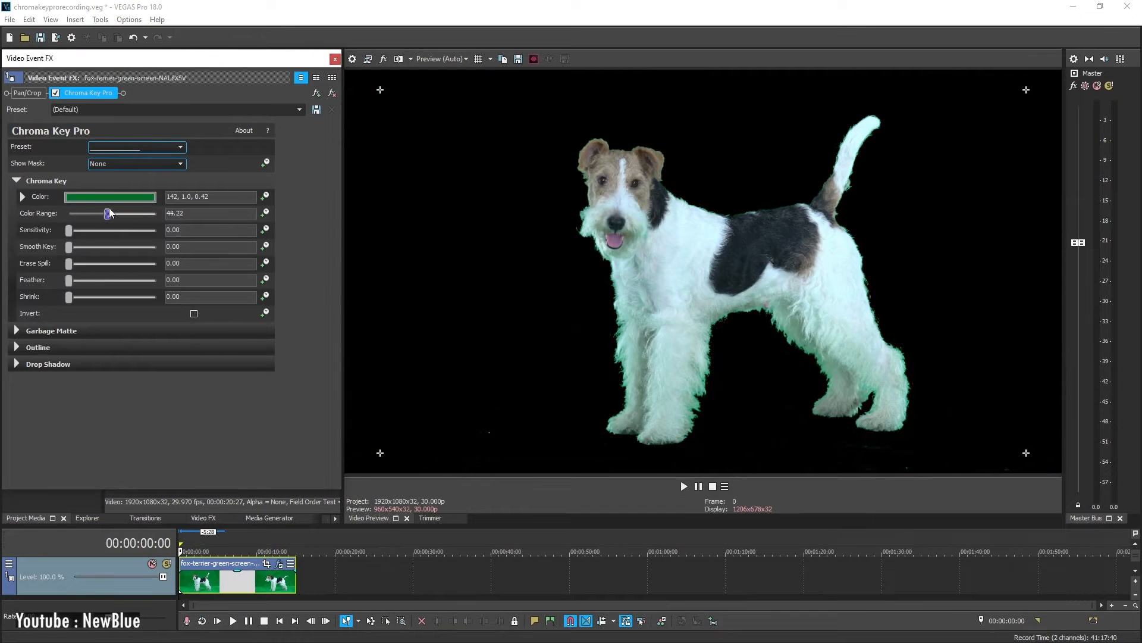
Set colour range 48.30, sensitivity 45.58, smooth key 100 and much stronger Erase Spill on the dog's key
{"action": "left_click_drag", "start_coordinate": [70, 230], "coordinate": [105, 230]}
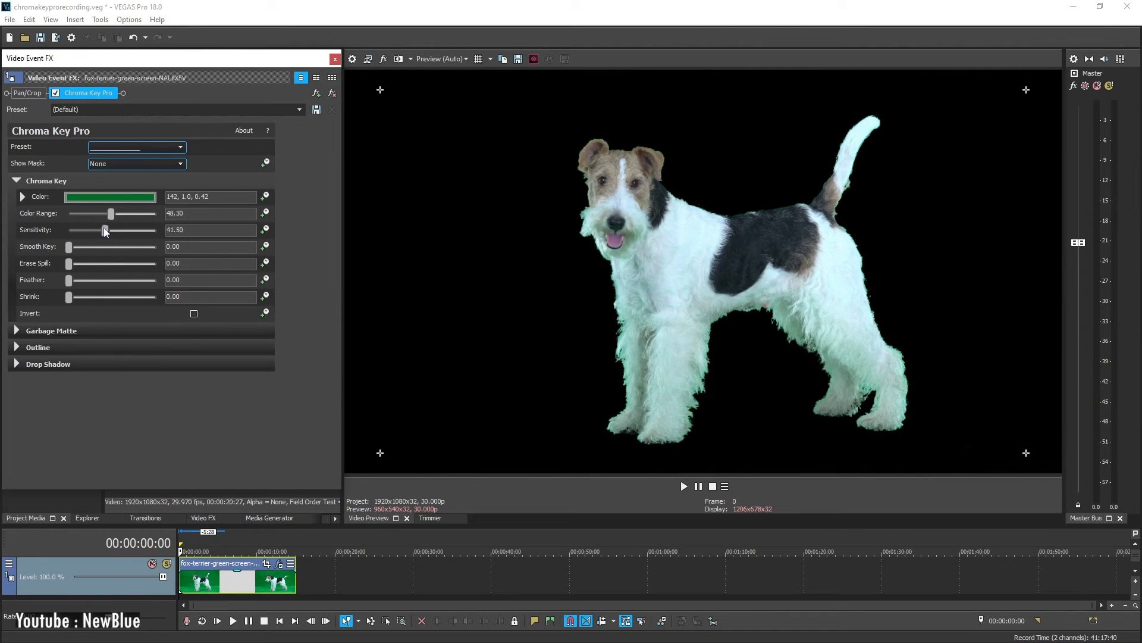
{"action": "left_click_drag", "start_coordinate": [105, 229], "coordinate": [109, 229]}
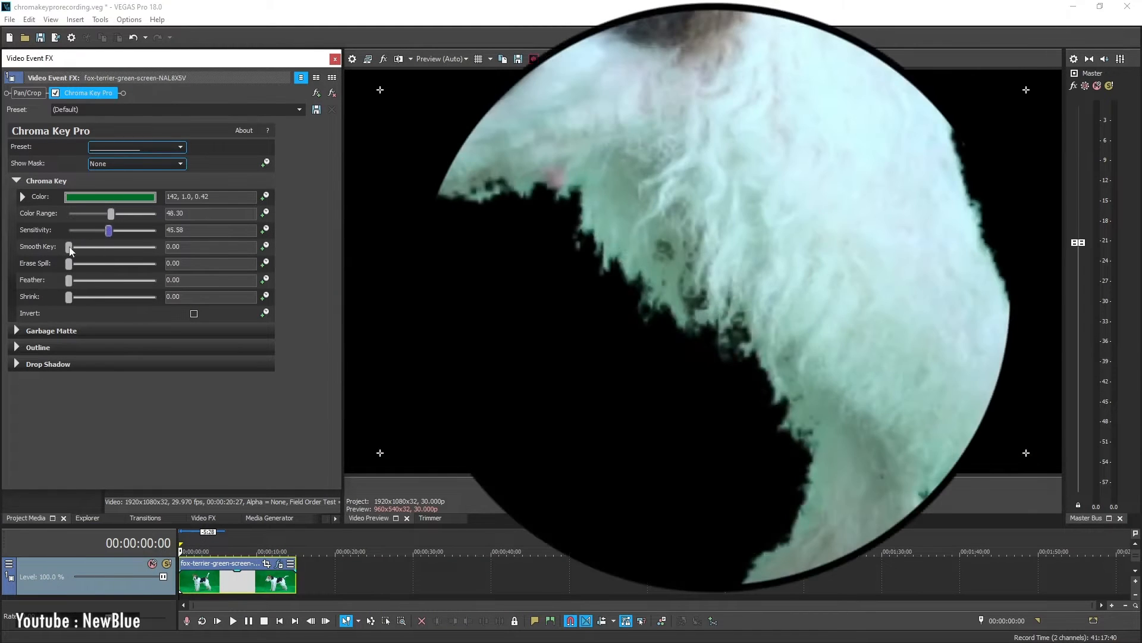
{"action": "left_click_drag", "start_coordinate": [70, 246], "coordinate": [144, 246]}
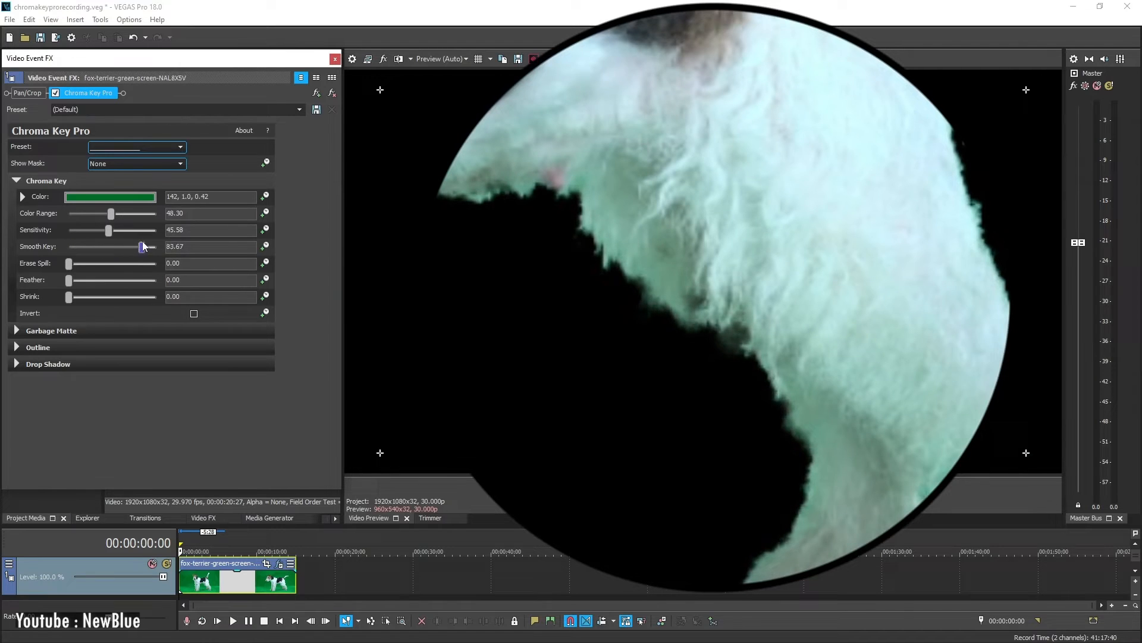
{"action": "left_click_drag", "start_coordinate": [144, 247], "coordinate": [155, 247]}
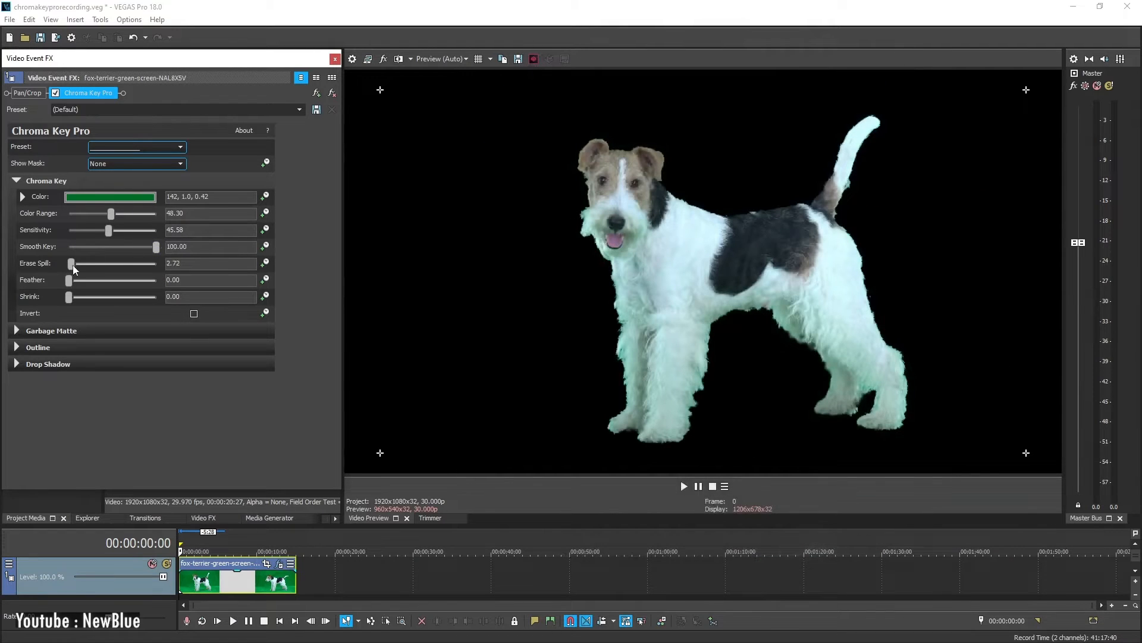
{"action": "left_click_drag", "start_coordinate": [70, 263], "coordinate": [129, 263]}
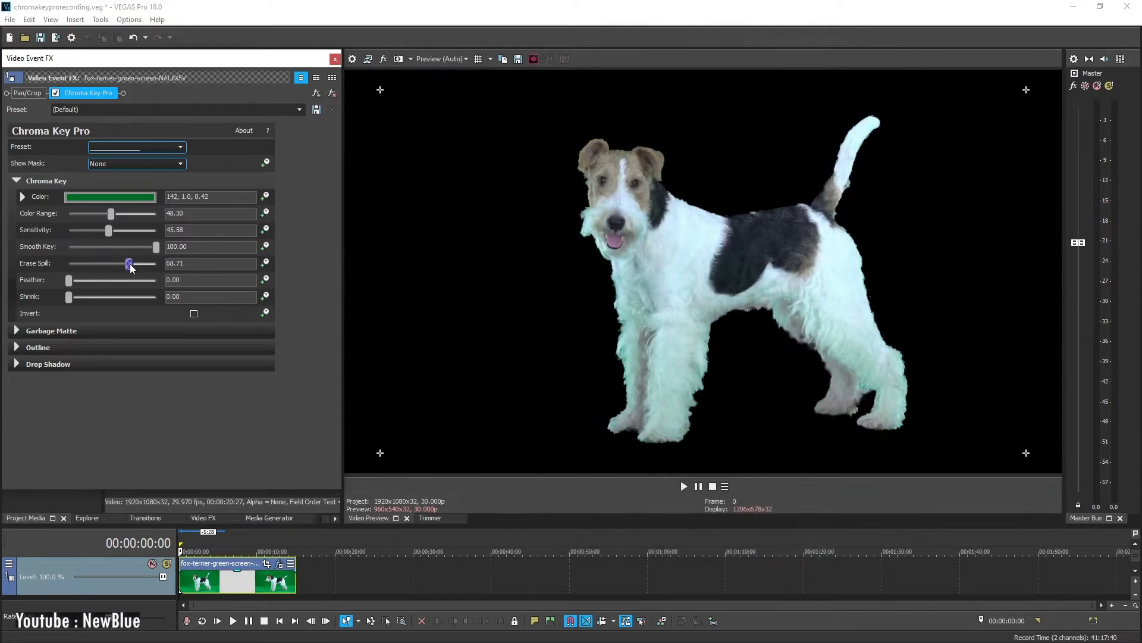
{"action": "left_click_drag", "start_coordinate": [129, 263], "coordinate": [153, 263]}
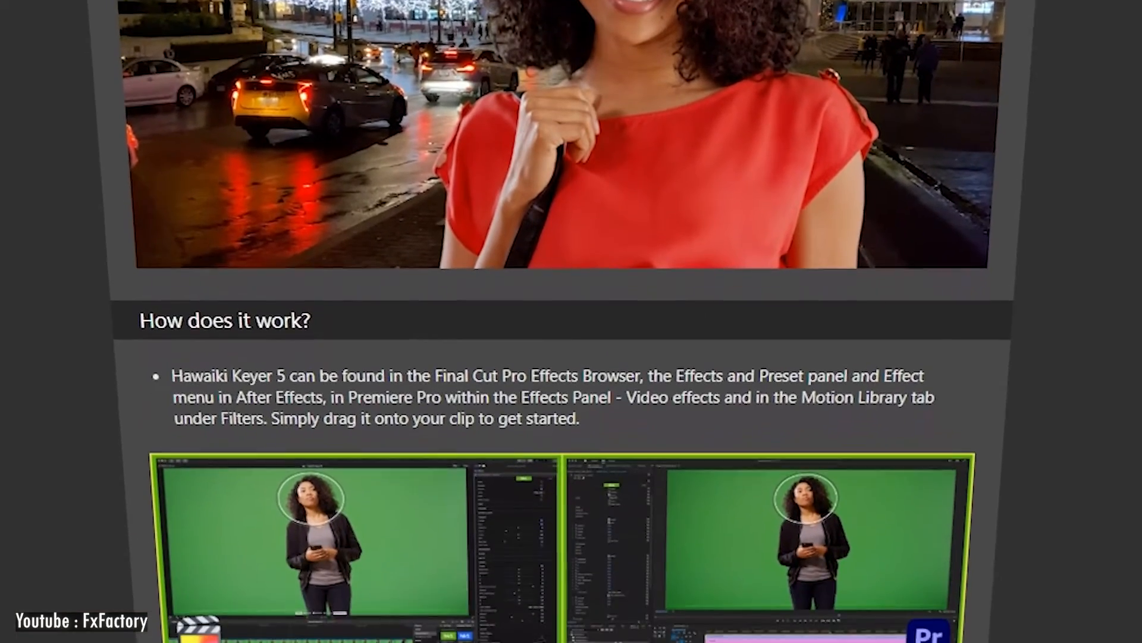
Scroll the Hawaiki Keyer 5 page down to 'How does it work?' with its four host-app screenshots
{"action": "scroll", "scroll_direction": "down", "scroll_amount": 3}
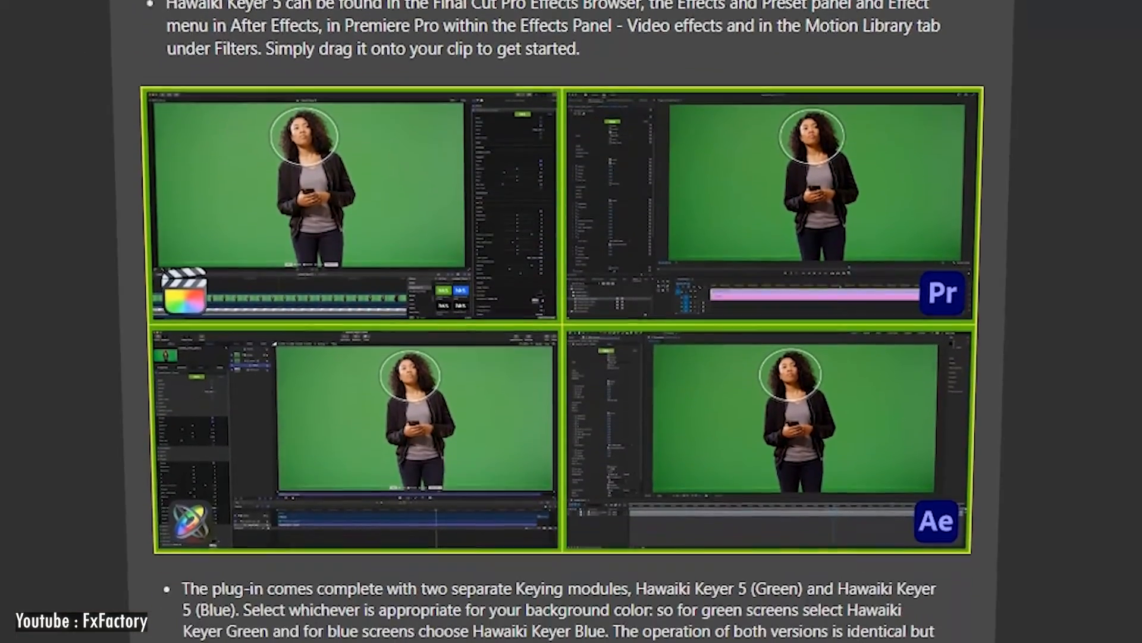
{"action": "scroll", "scroll_direction": "down", "scroll_amount": 3}
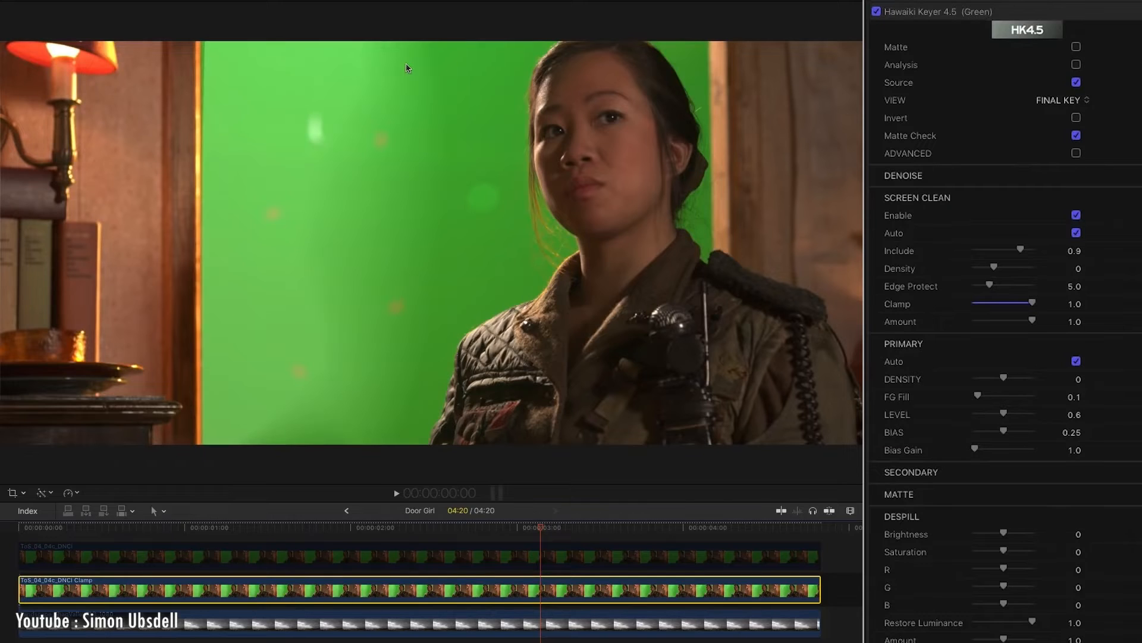
Uncheck Source and check Analysis in Hawaiki Keyer 4.5 to view the woman's matte
{"action": "left_click", "coordinate": [1076, 82]}
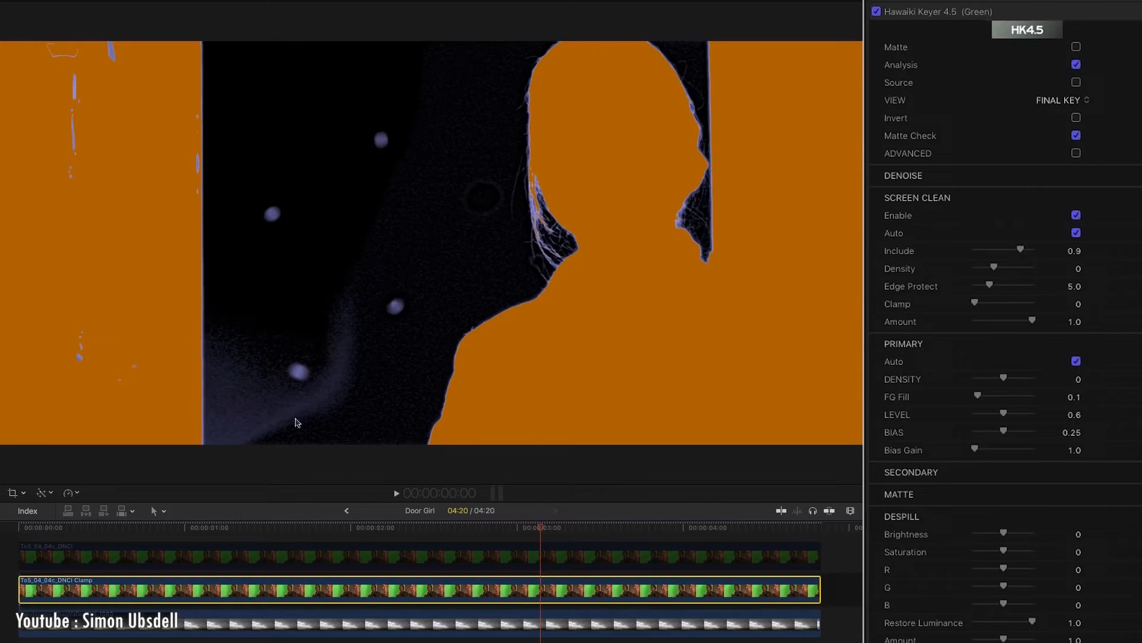
{"action": "left_click", "coordinate": [1062, 99]}
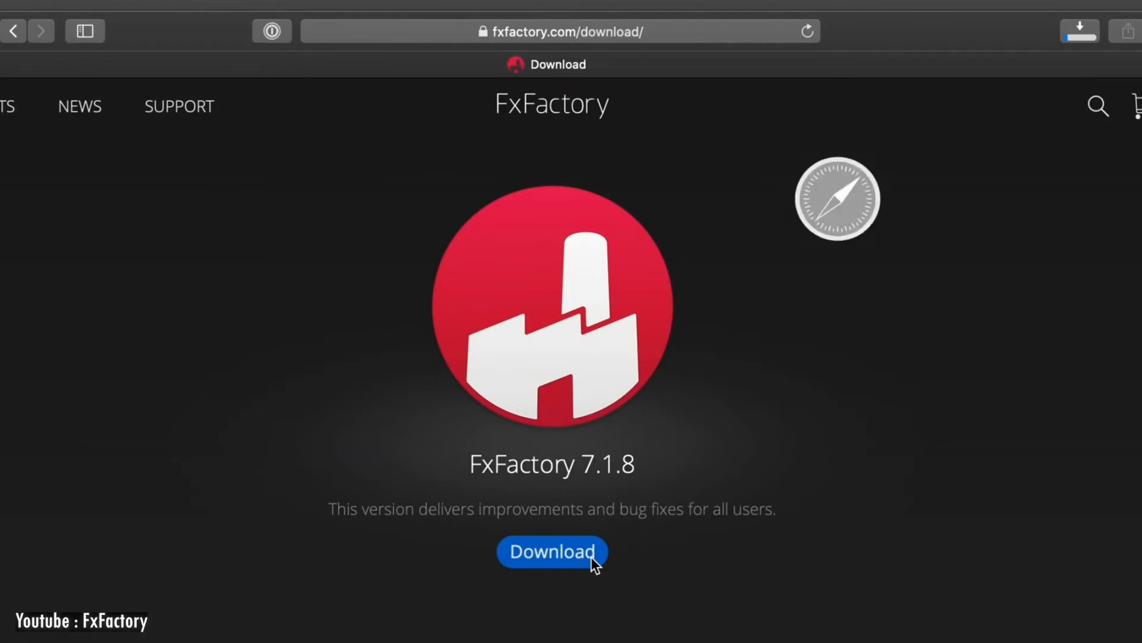
Show FxFactory's Installed plug-ins list and scroll to Hawaiki Keyer 3
{"action": "left_click", "coordinate": [551, 551]}
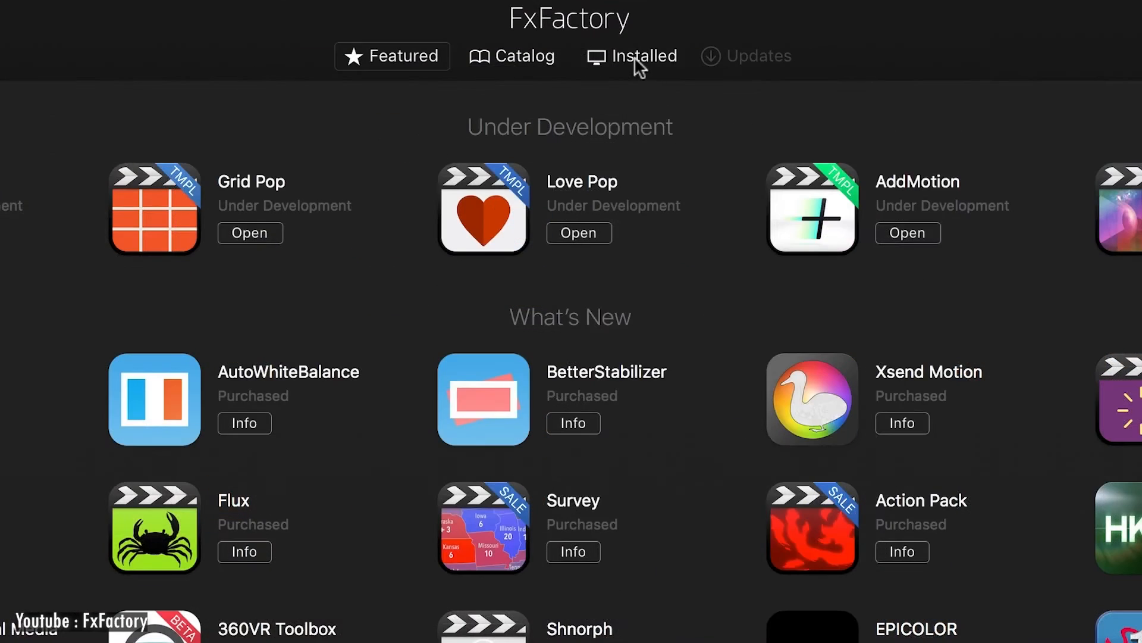
{"action": "left_click", "coordinate": [633, 56]}
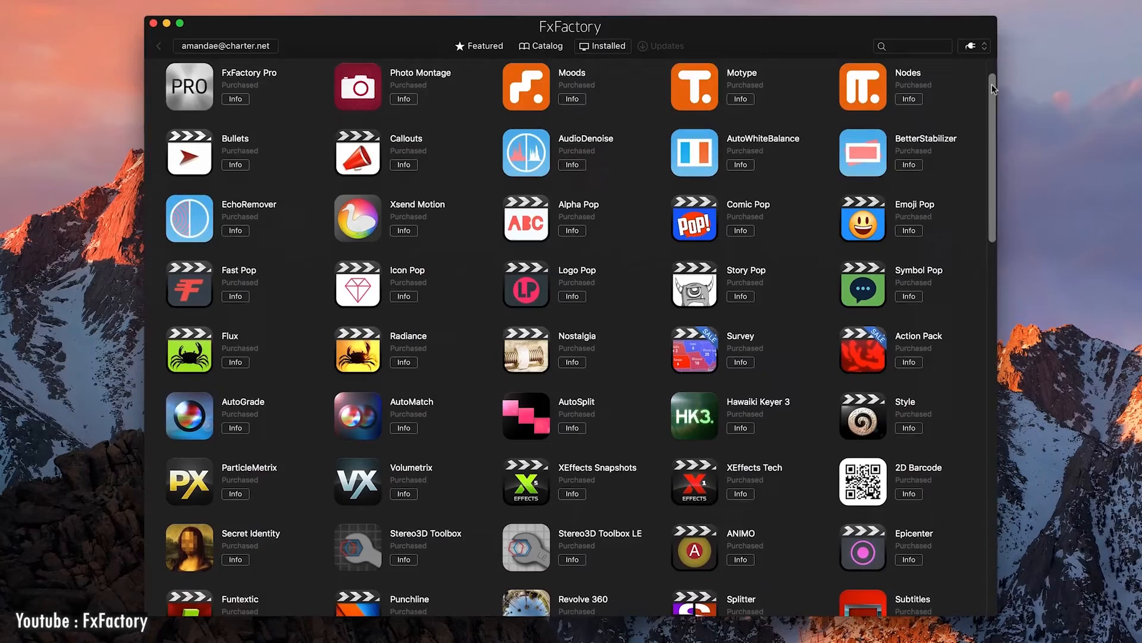
{"action": "scroll", "scroll_direction": "down", "scroll_amount": 3}
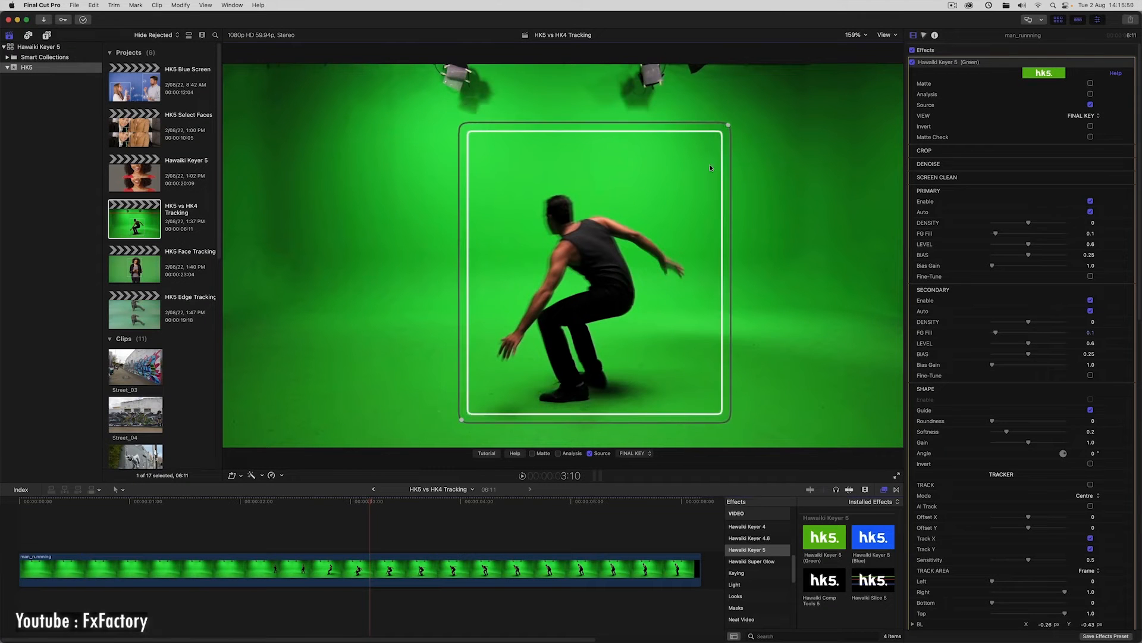
Choose the analysis view mode and enable Hawaiki Keyer 5 shape tracking on the dancer
{"action": "left_click", "coordinate": [635, 452]}
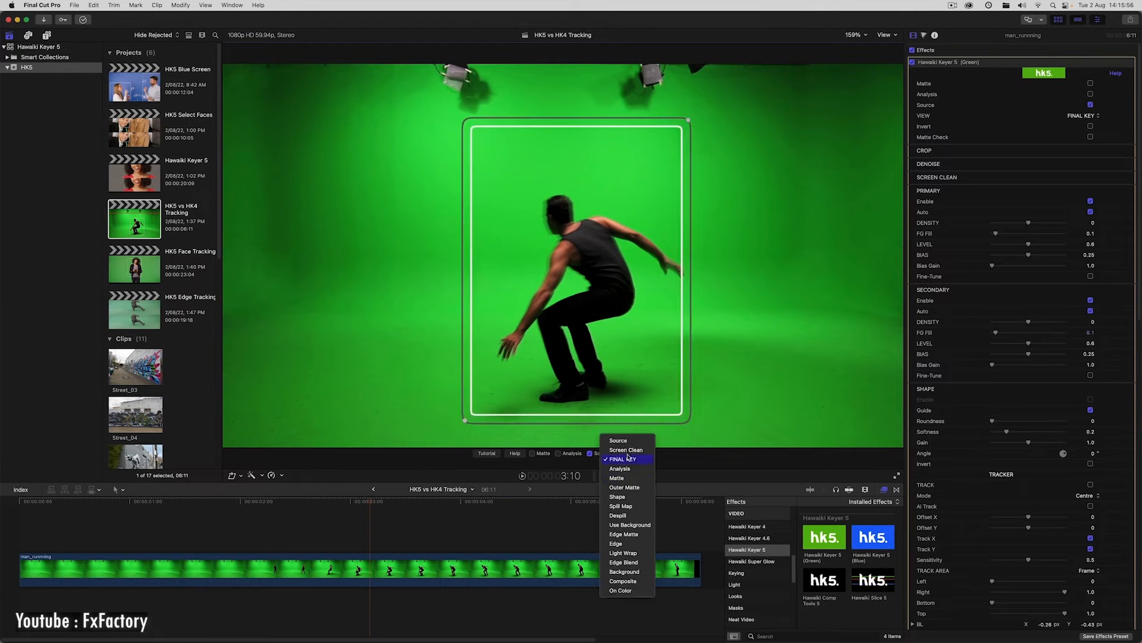
{"action": "left_click", "coordinate": [616, 497]}
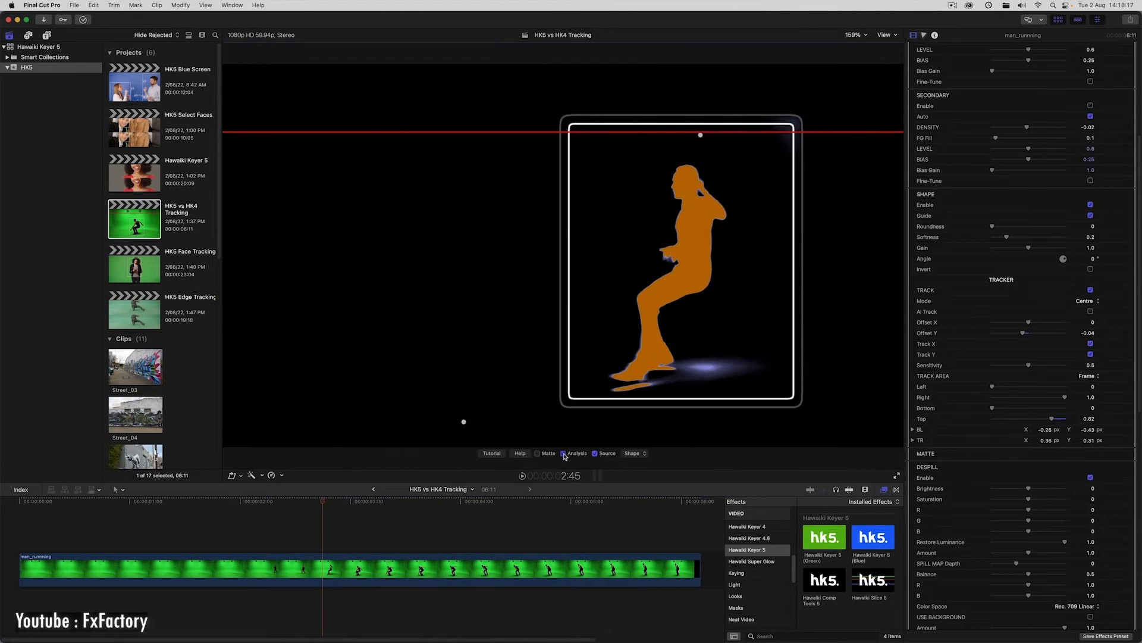
{"action": "left_click", "coordinate": [1087, 299]}
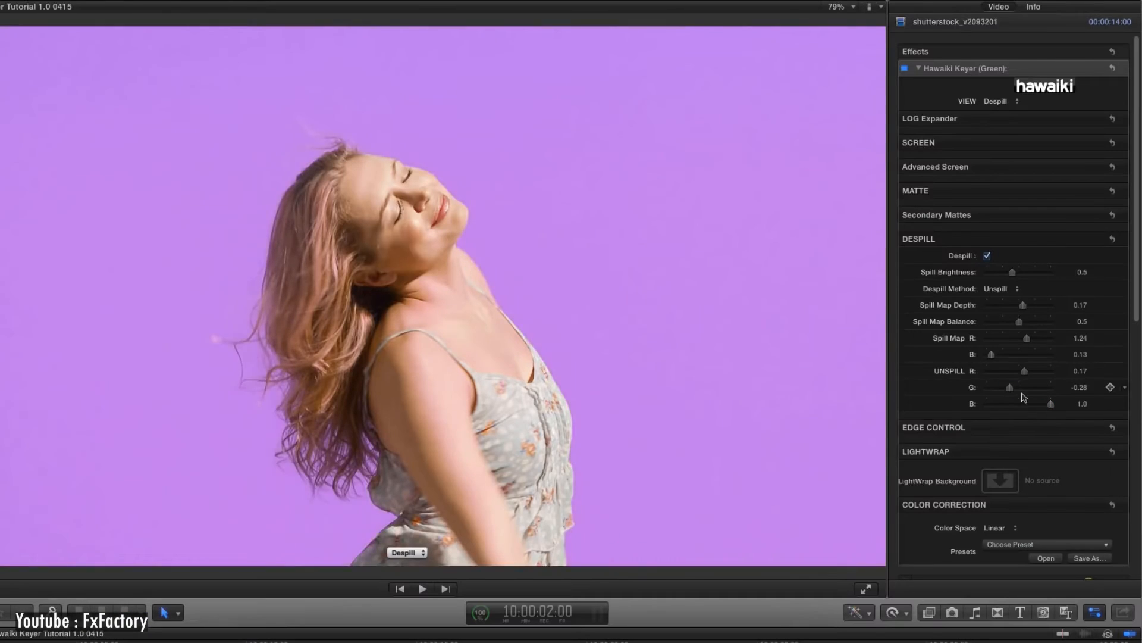
View Despill and Outer Matte, then return to the Final Key of the woman over the beach
{"action": "left_click", "coordinate": [1005, 288]}
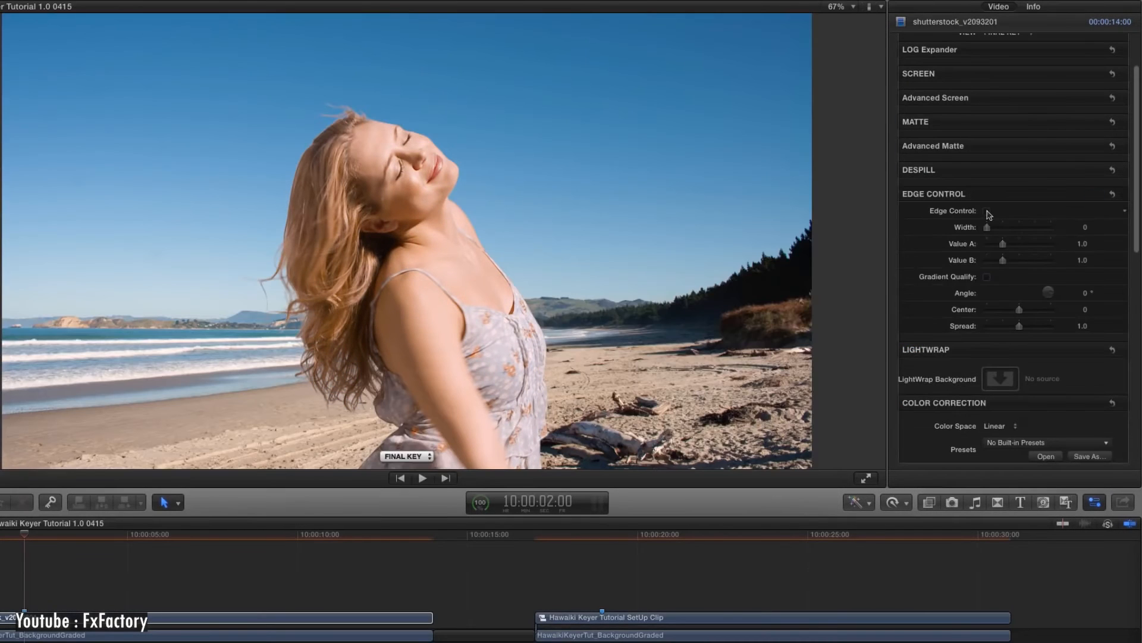
{"action": "left_click", "coordinate": [988, 212]}
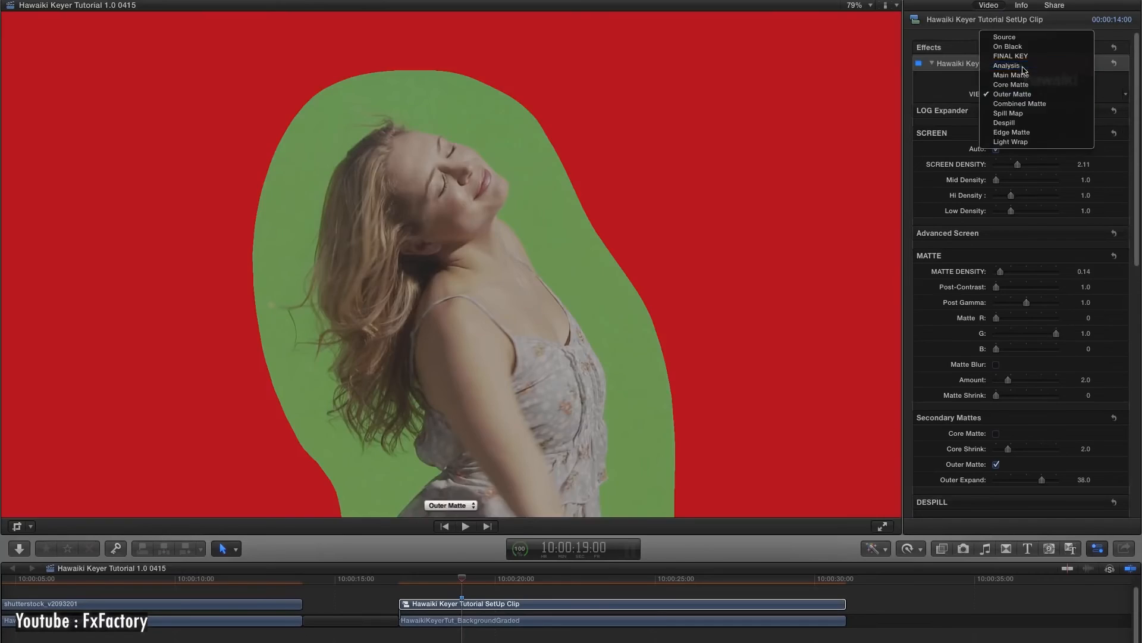
{"action": "left_click", "coordinate": [1012, 56]}
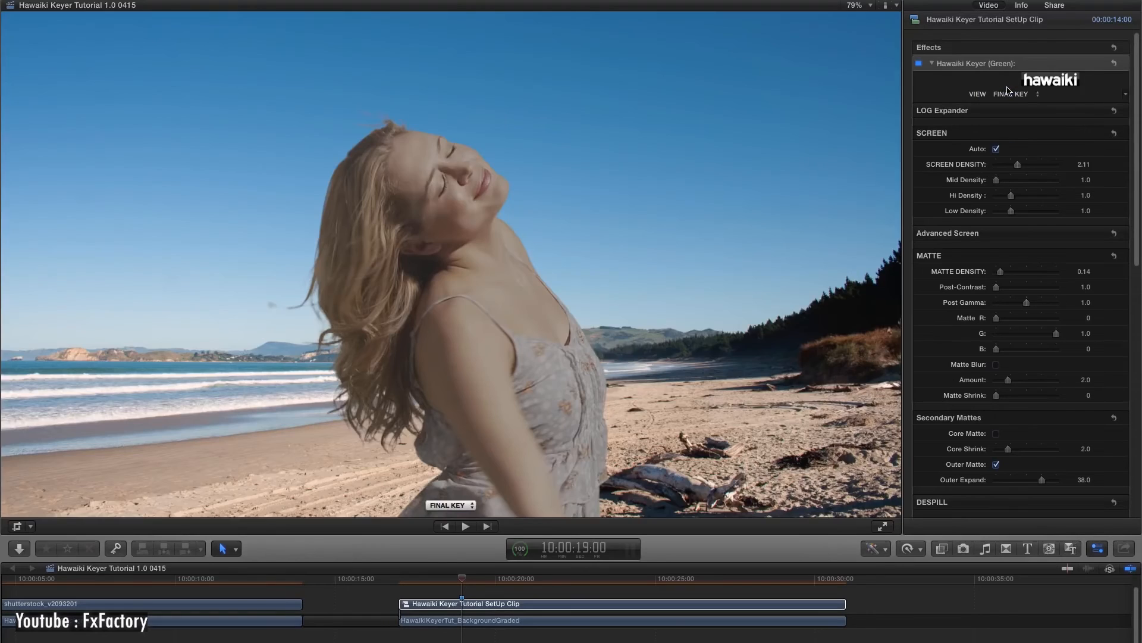